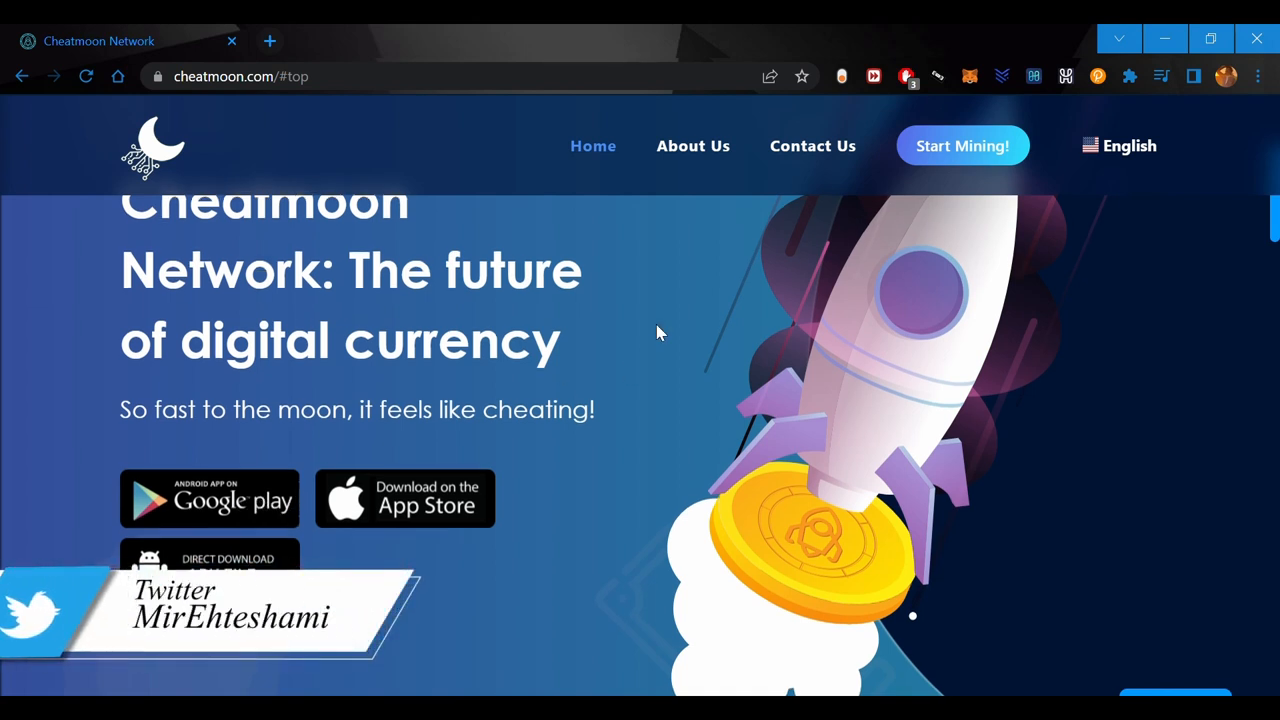
# Scroll to the Join Our Trip heading and read the Terms of Service, Whitepaper, New Blockchain and Privacy Policy cards
pyautogui.scroll(-3)
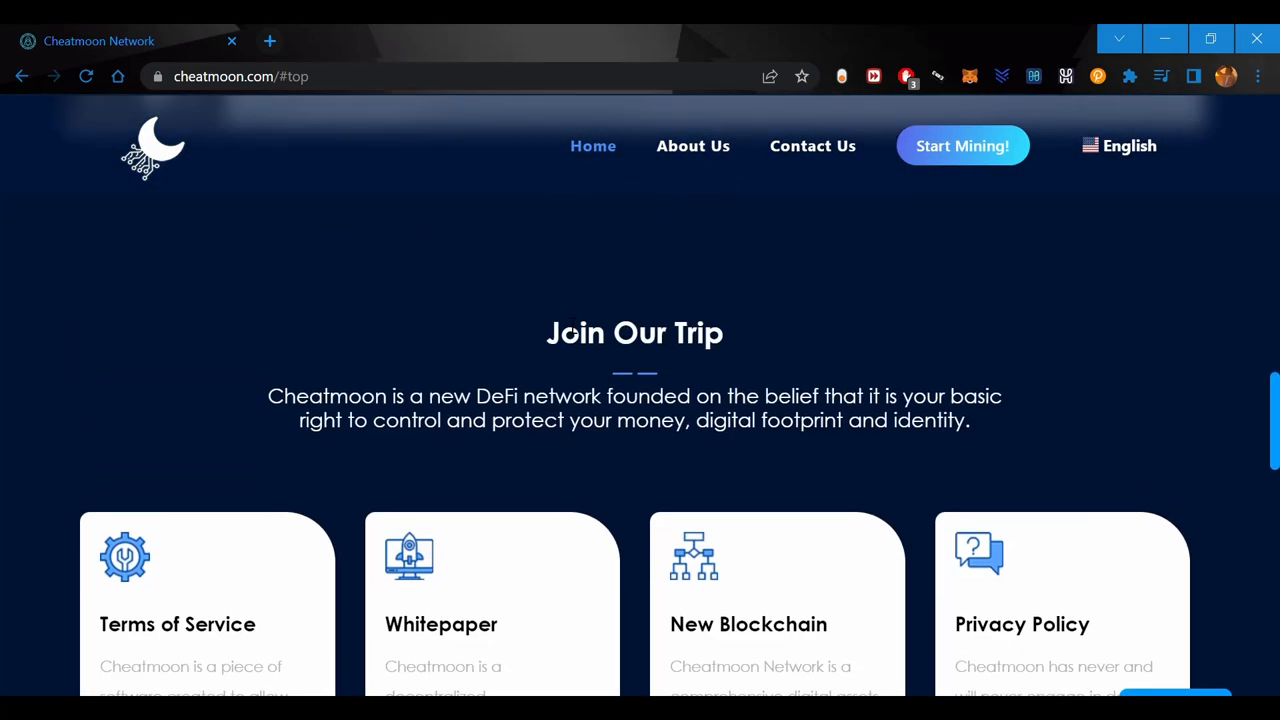
pyautogui.moveTo(546, 332); pyautogui.dragTo(690, 332)
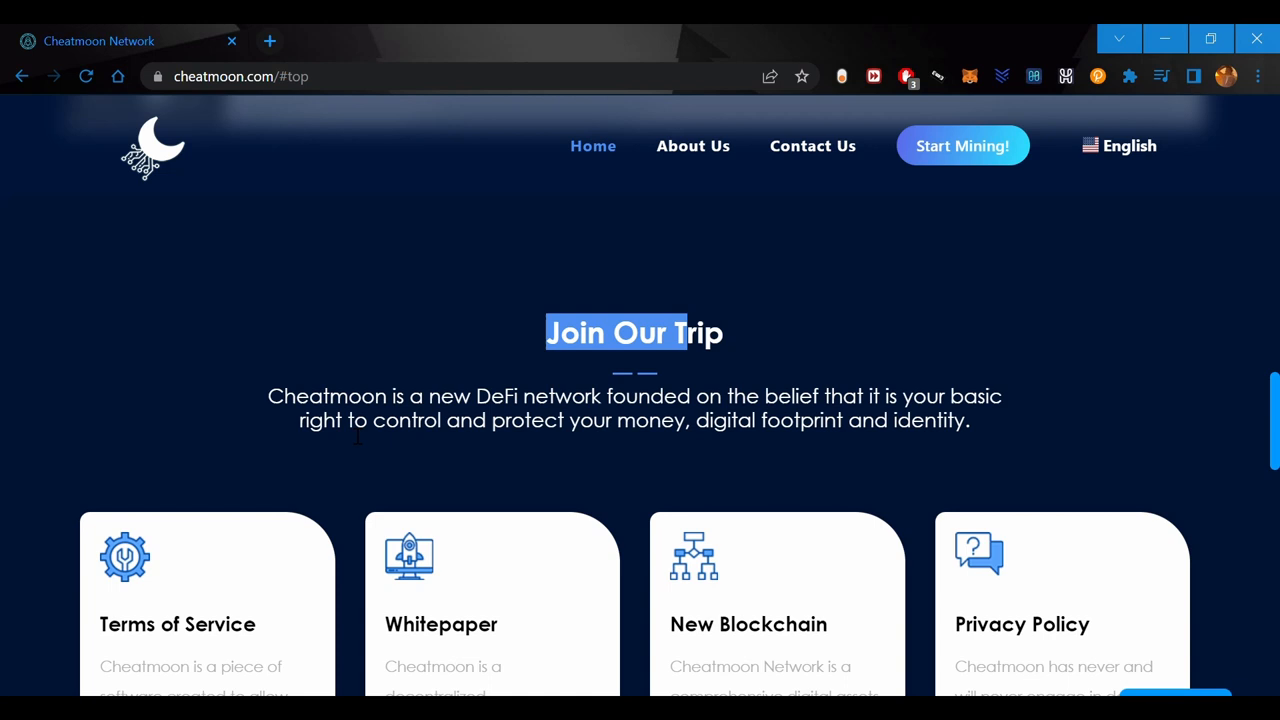
pyautogui.moveTo(430, 464)
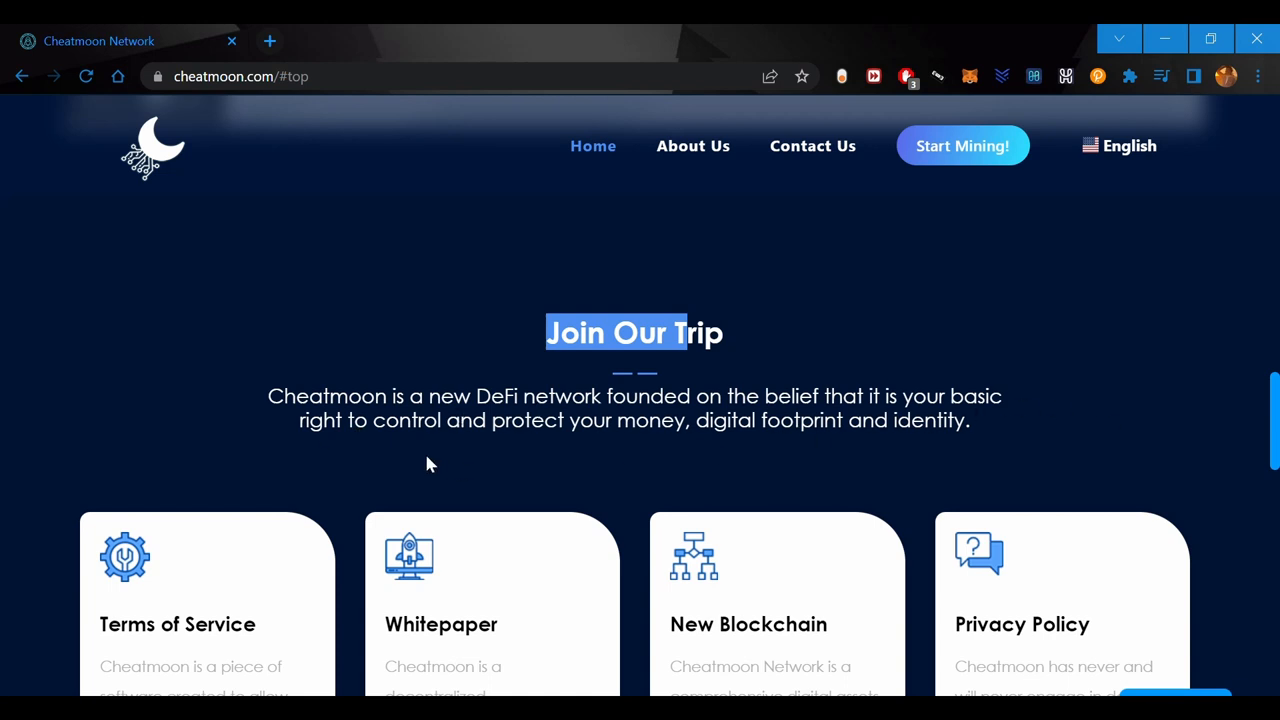
pyautogui.scroll(-3)
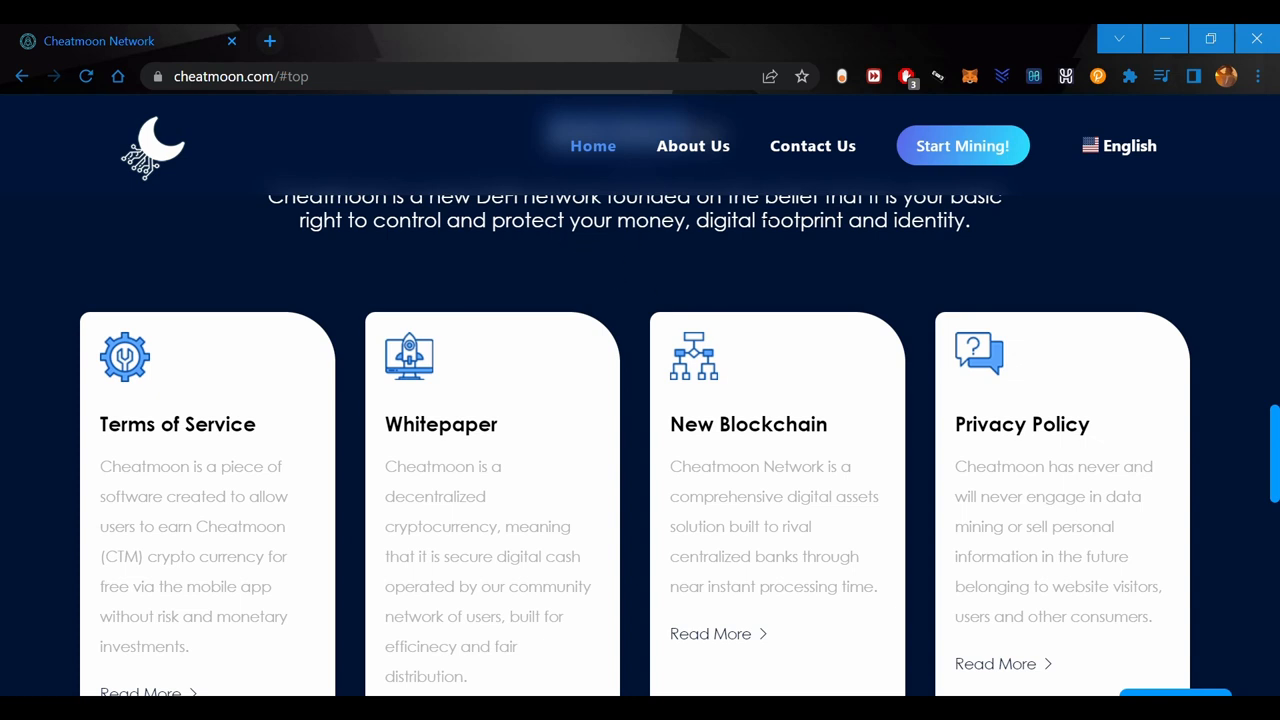
pyautogui.scroll(-3)
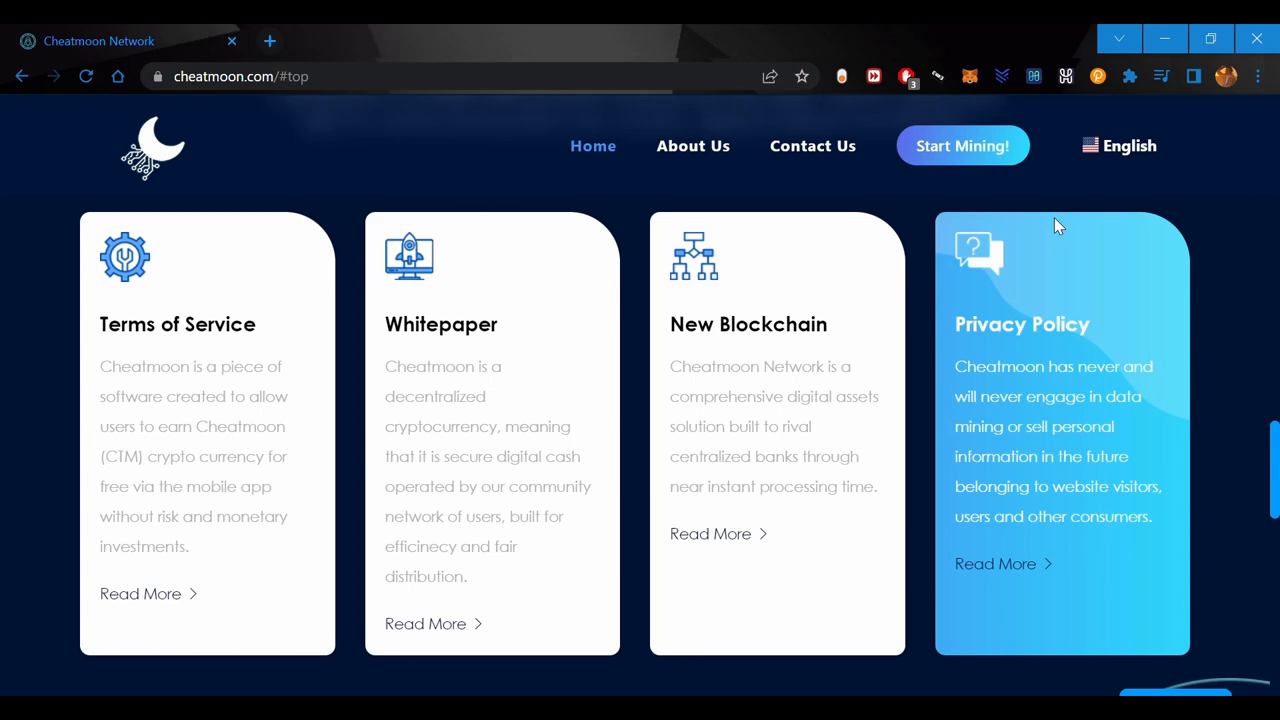
pyautogui.moveTo(360, 108)
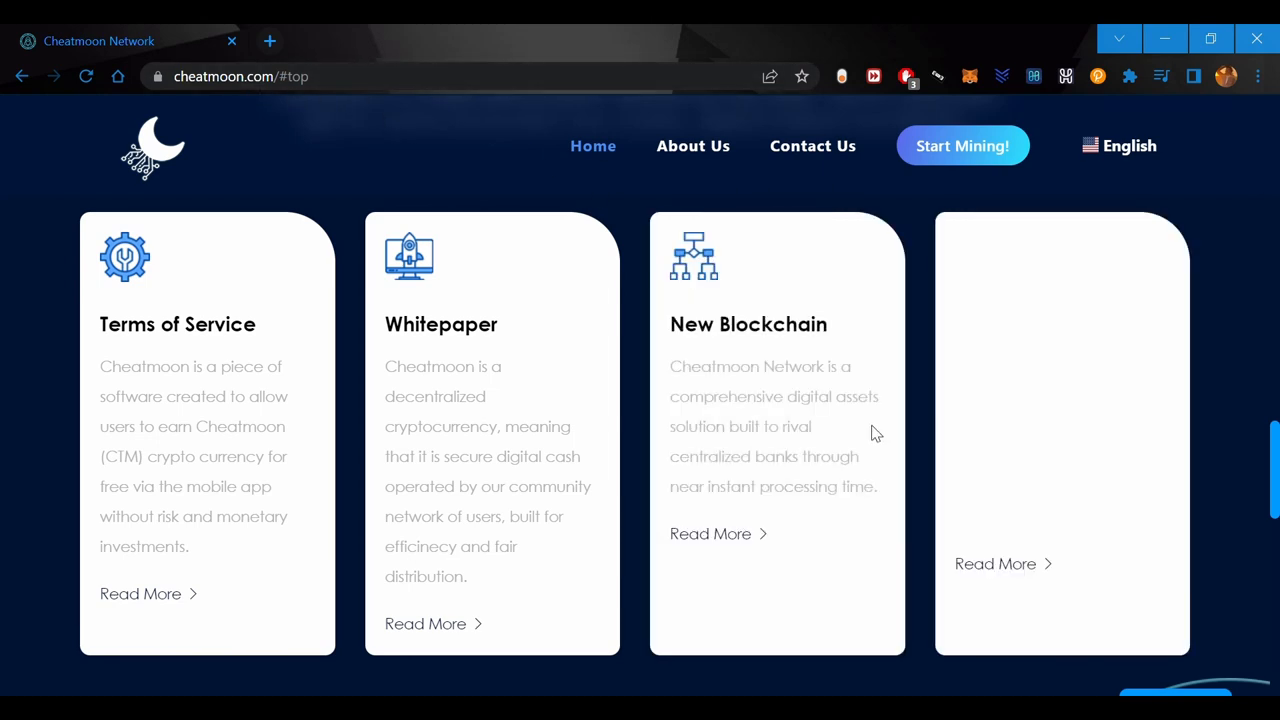
pyautogui.scroll(-3)
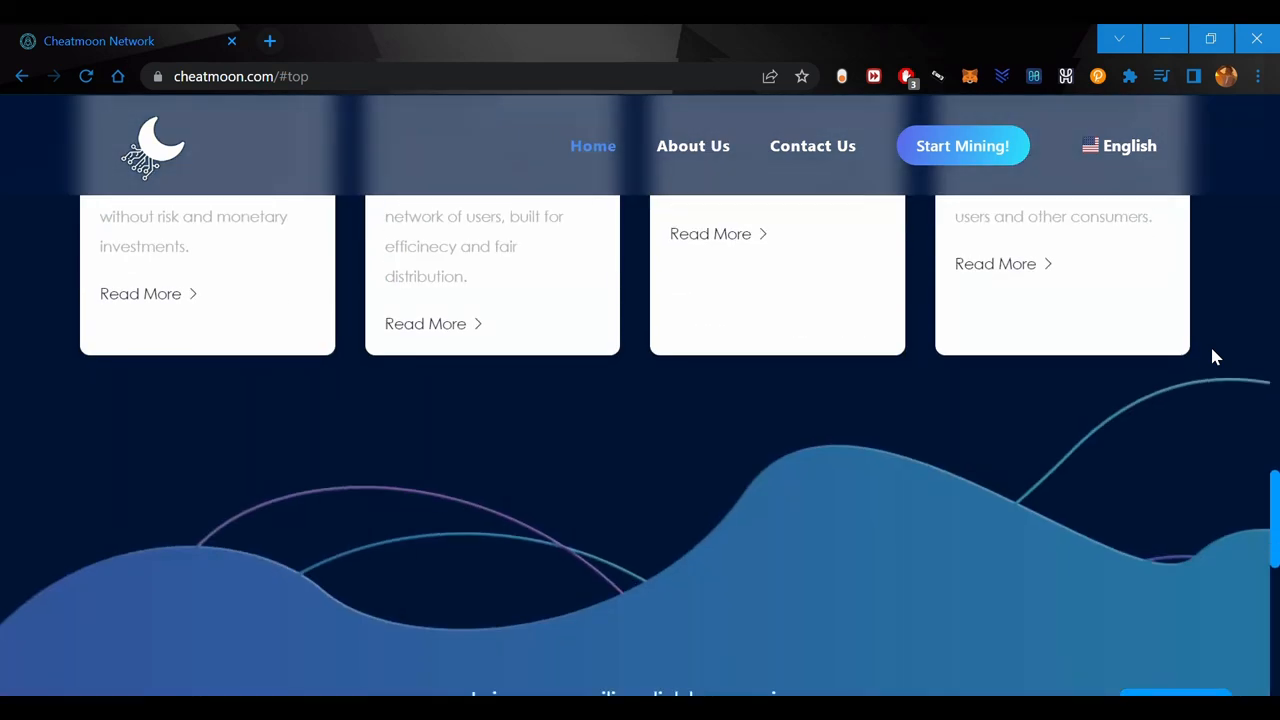
pyautogui.scroll(3)
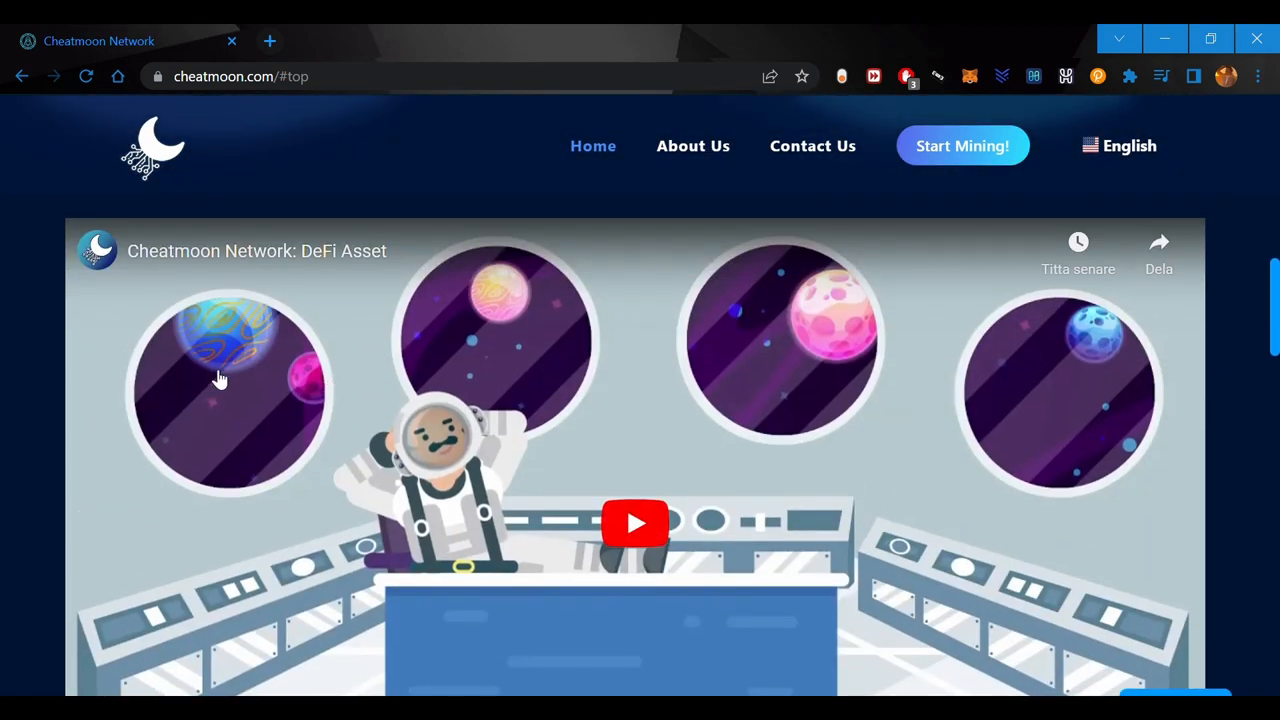
pyautogui.moveTo(384, 332)
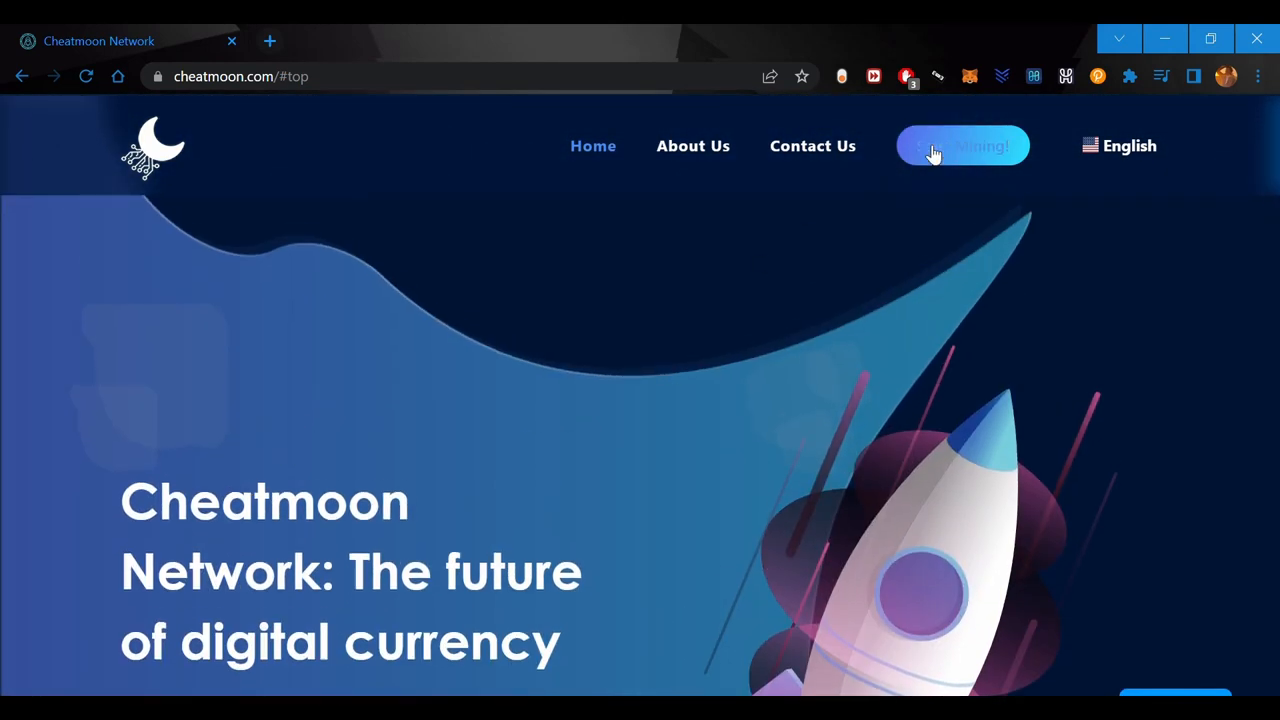
# Use the Start Mining! nav link to jump to the footer mailing-list signup
pyautogui.click(960, 146)
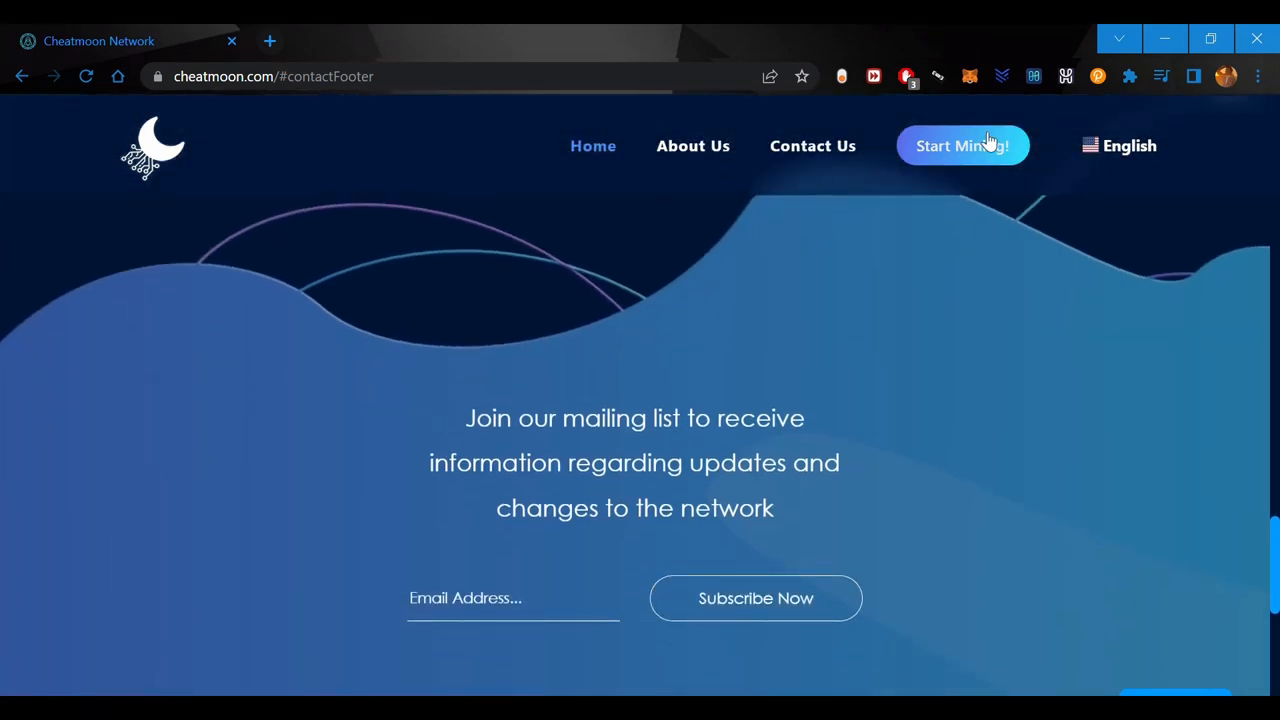
pyautogui.click(592, 144)
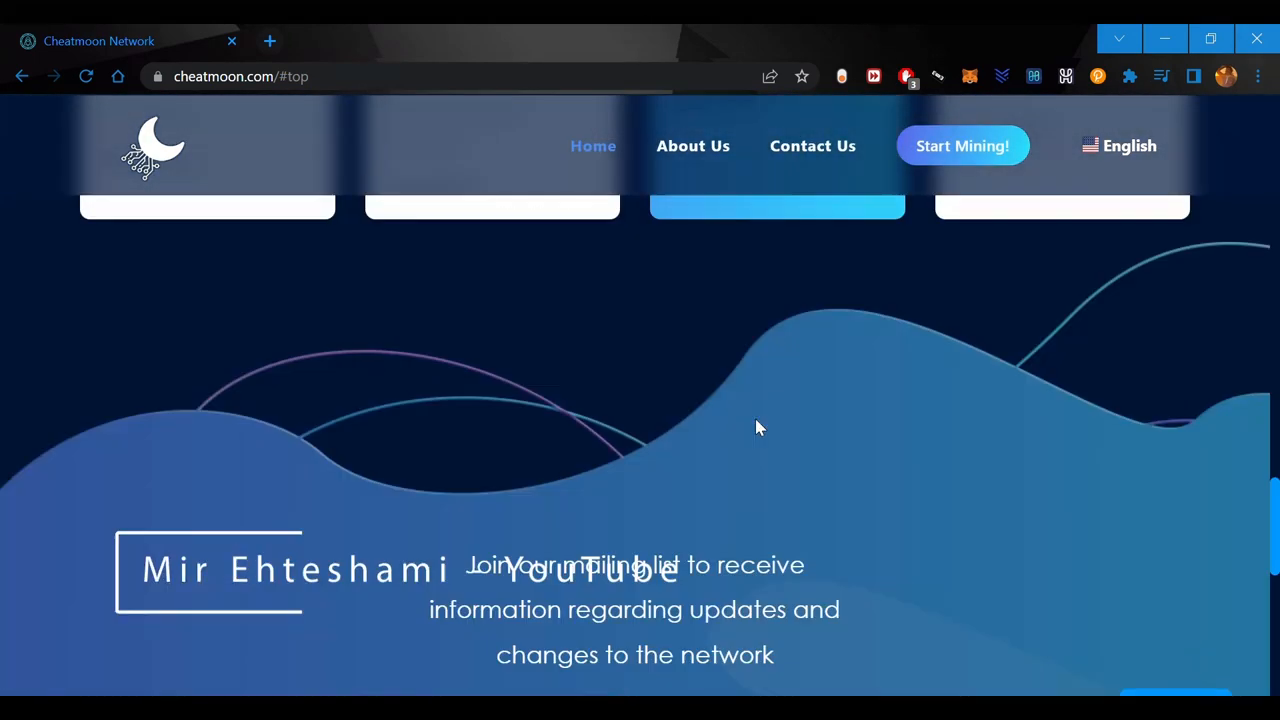
# Follow the footer's Twitter icon to Cheatmoon's Twitter profile in a new tab
pyautogui.scroll(-3)
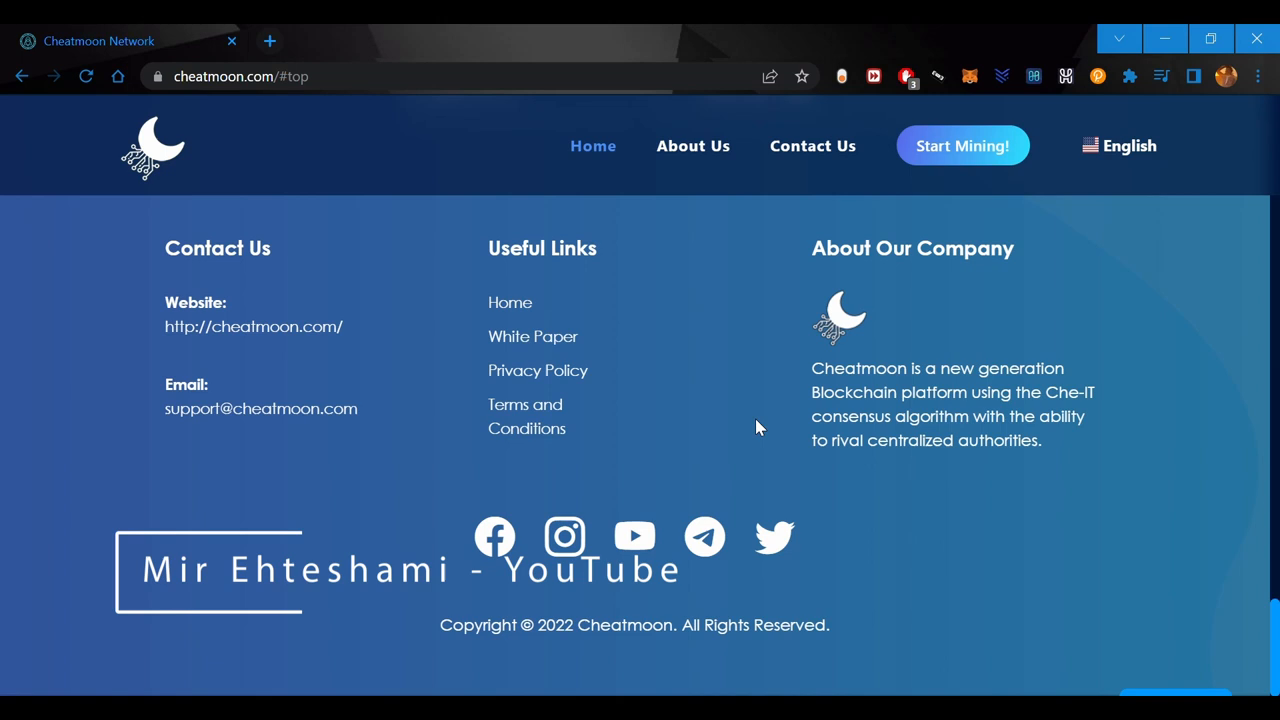
pyautogui.moveTo(984, 480)
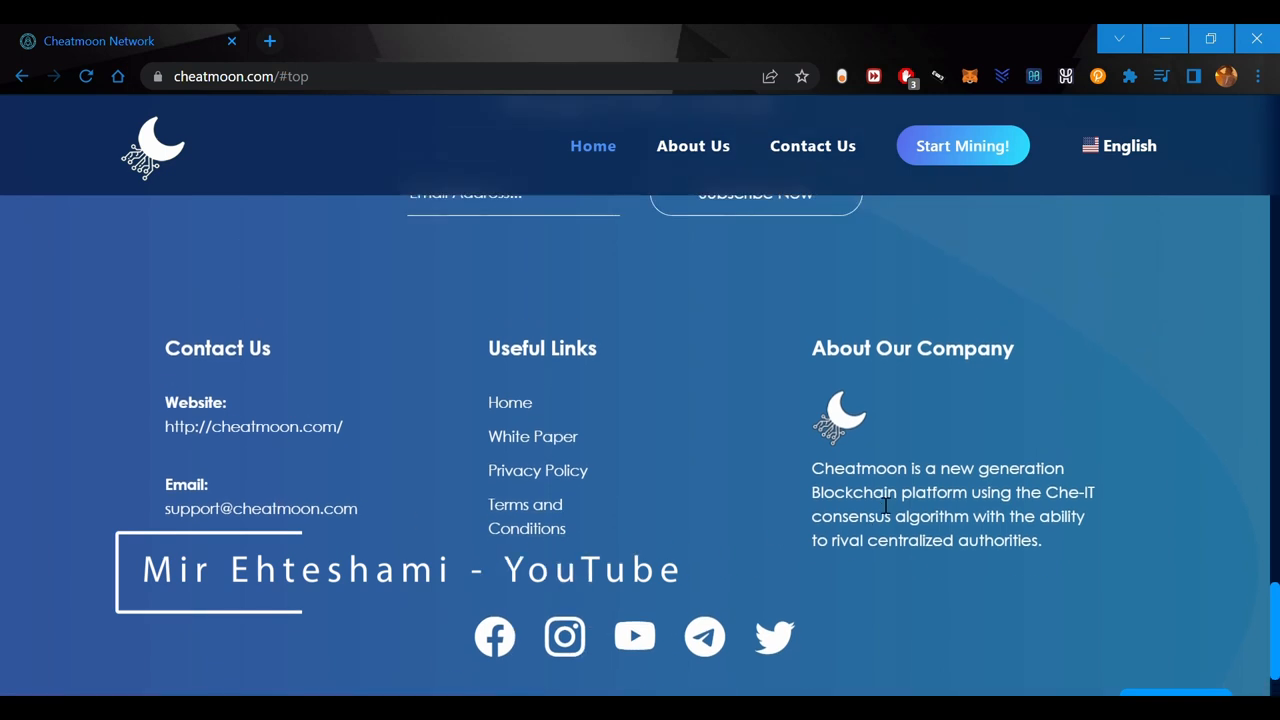
pyautogui.moveTo(776, 636)
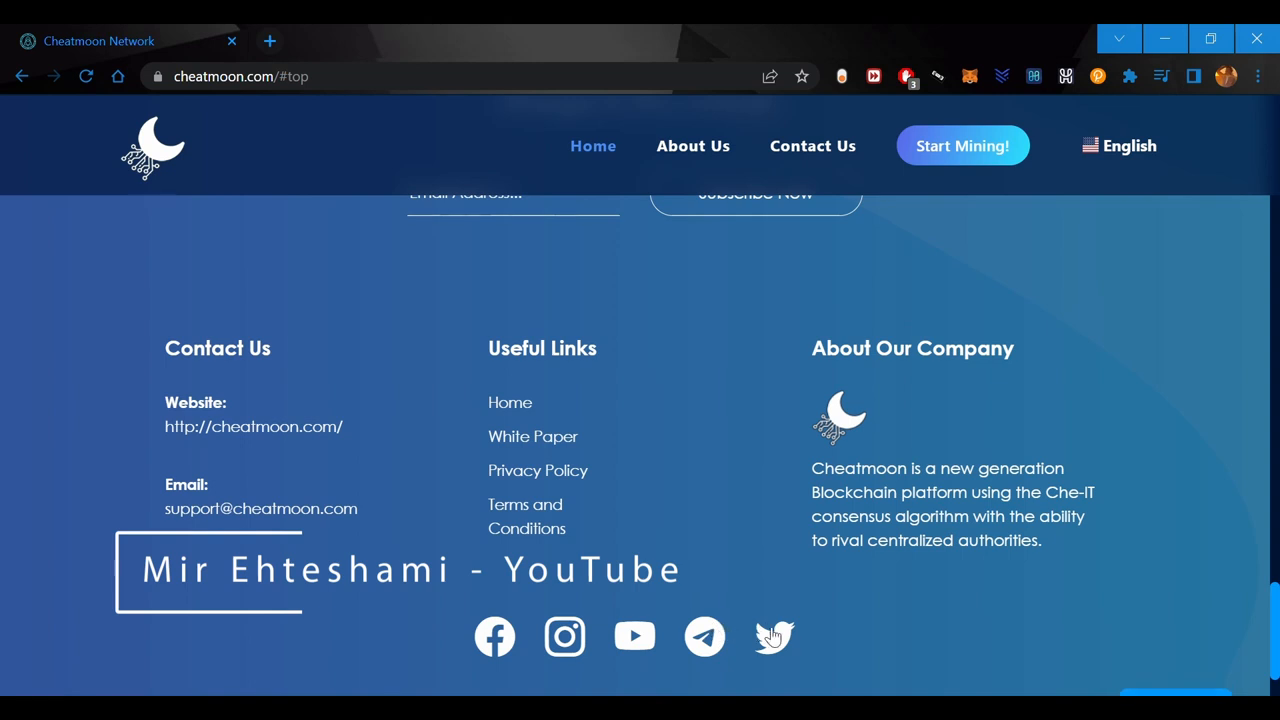
pyautogui.click(774, 636)
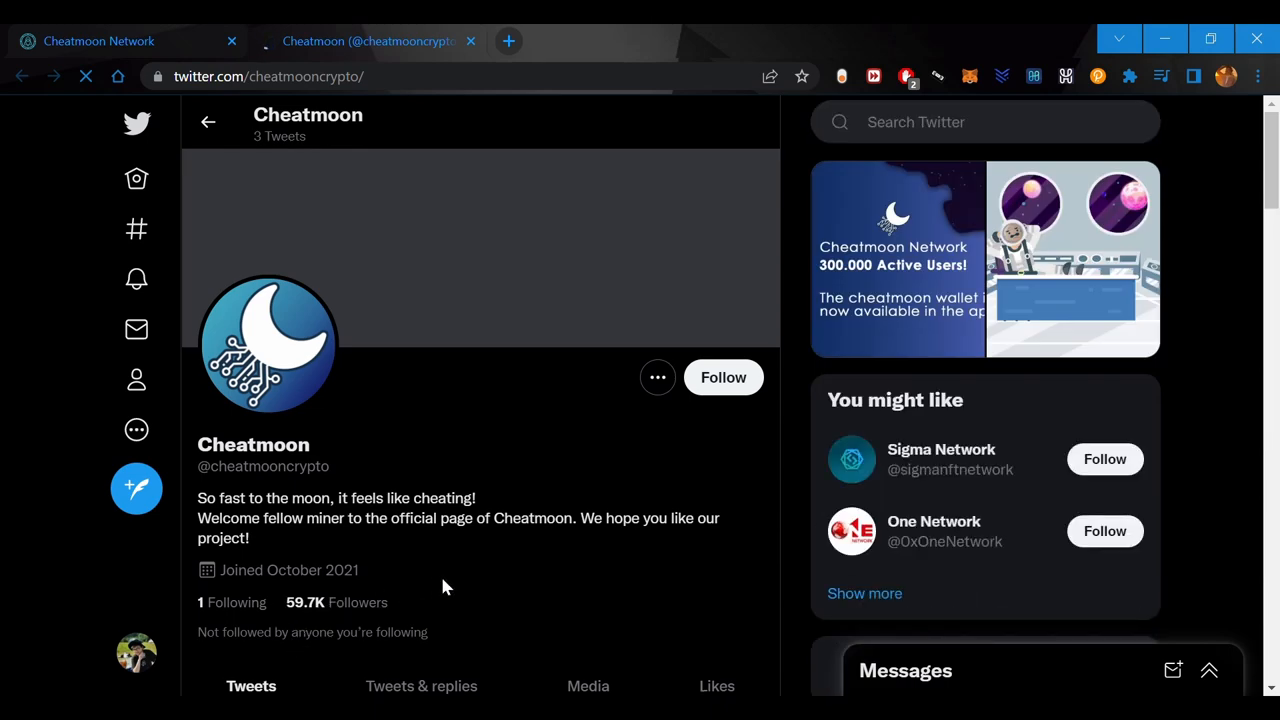
# Browse Cheatmoon's recent tweets about dropping Facebook login and the new wallet, highlighting the newest tweet's date
pyautogui.scroll(-3)
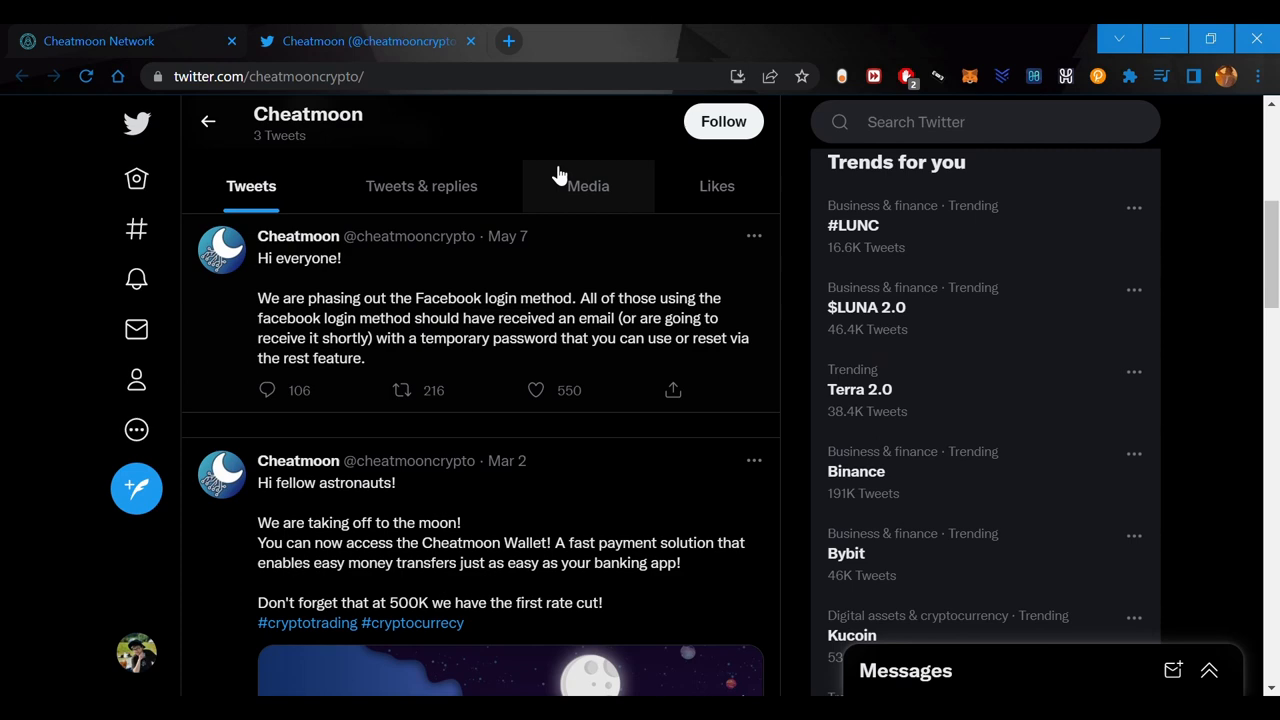
pyautogui.doubleClick(508, 236)
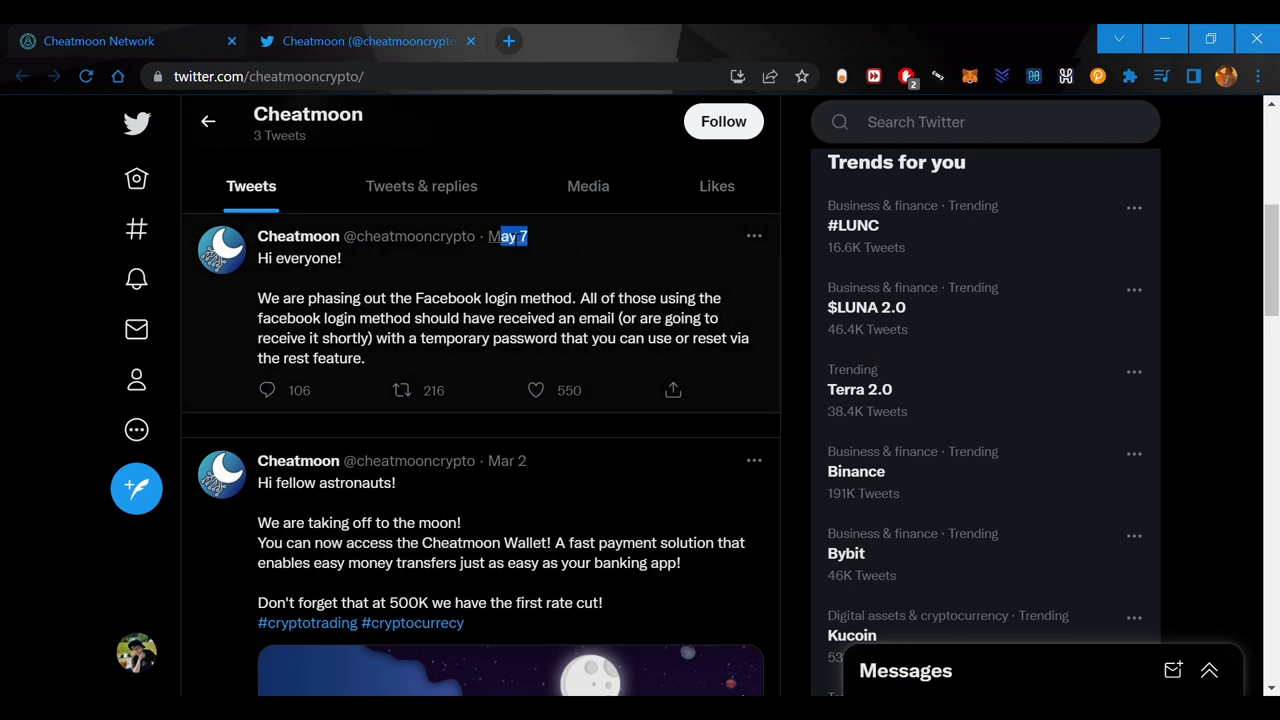
pyautogui.scroll(-3)
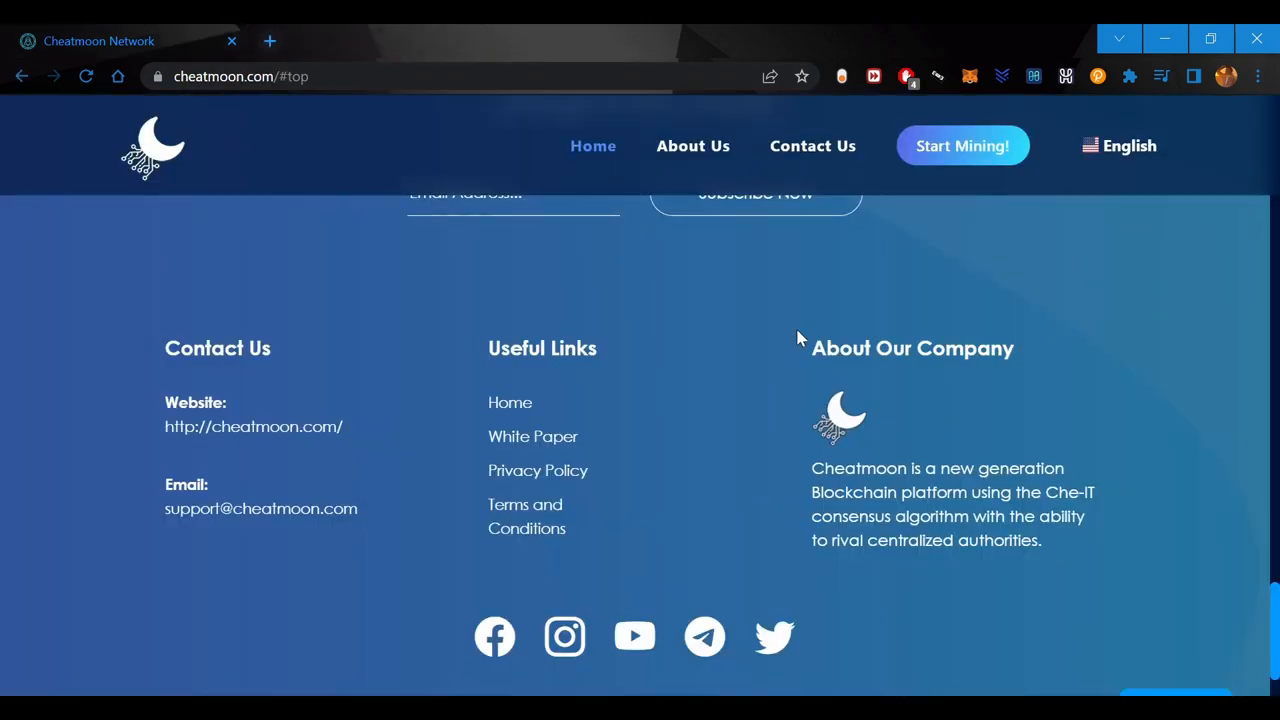
pyautogui.moveTo(660, 660)
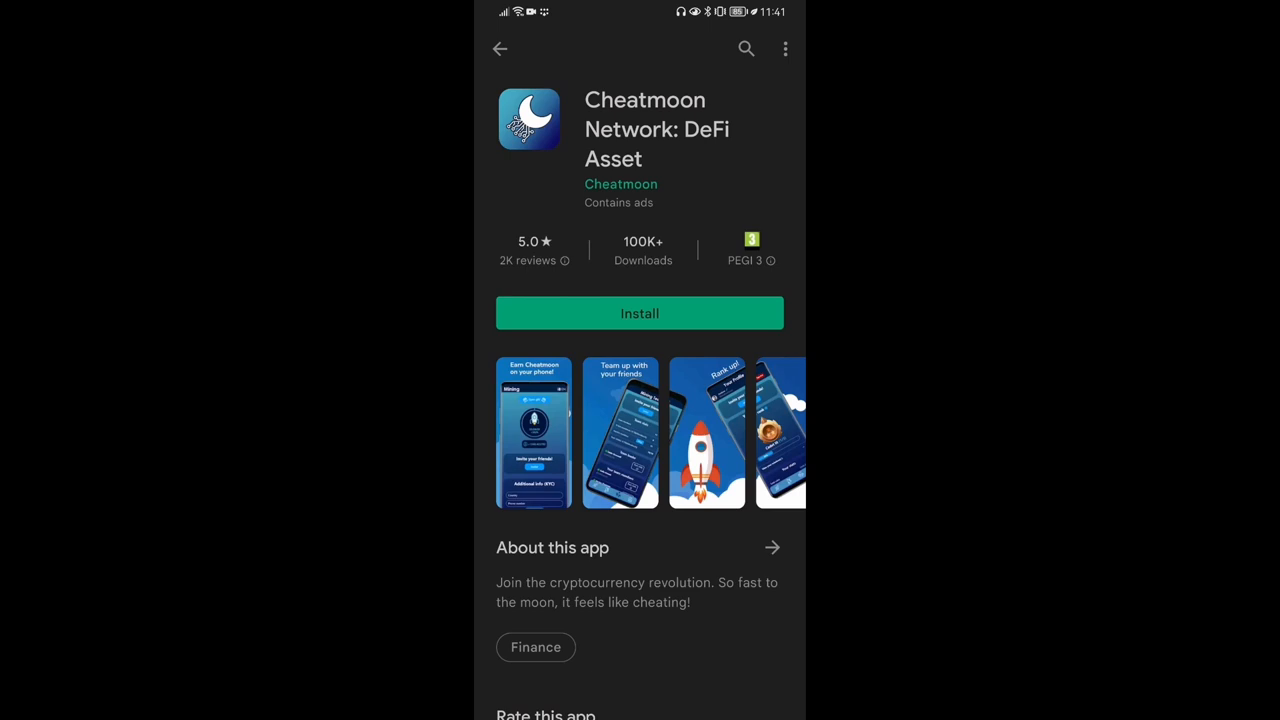
# Browse the crypto mining app's Play Store ratings and user reviews, then return to its store listing
pyautogui.scroll(-3)
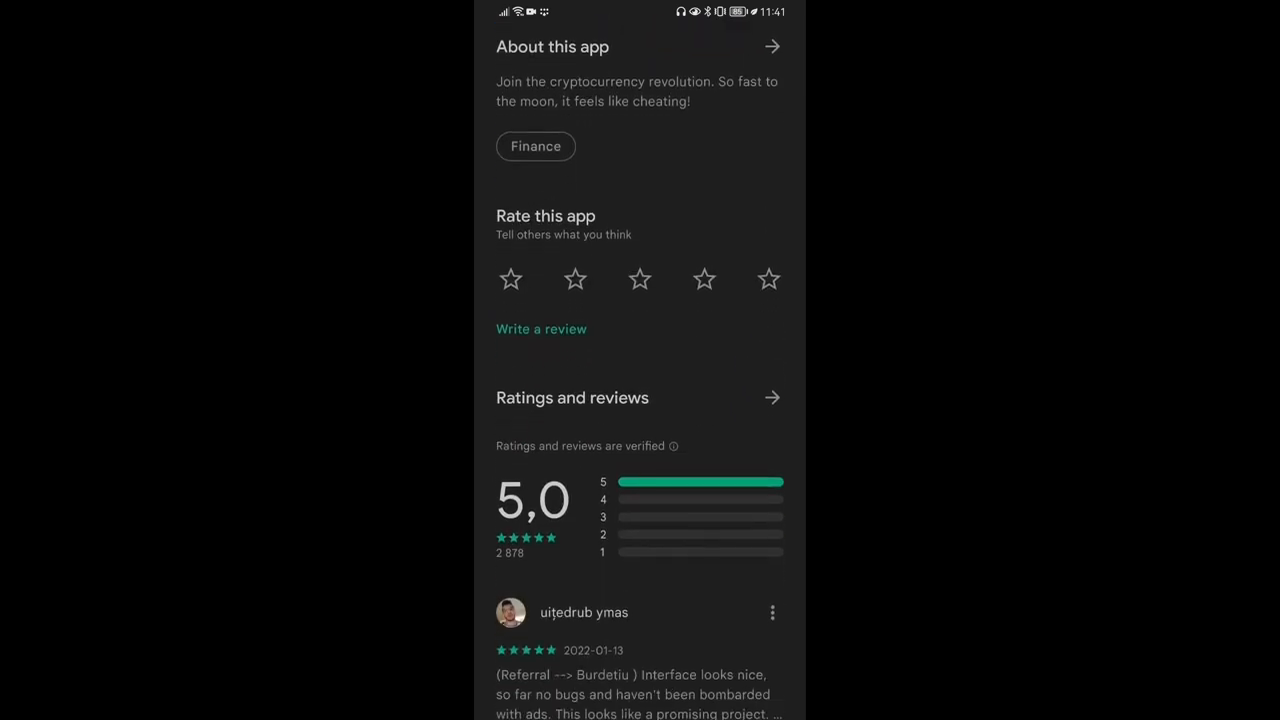
pyautogui.scroll(3)
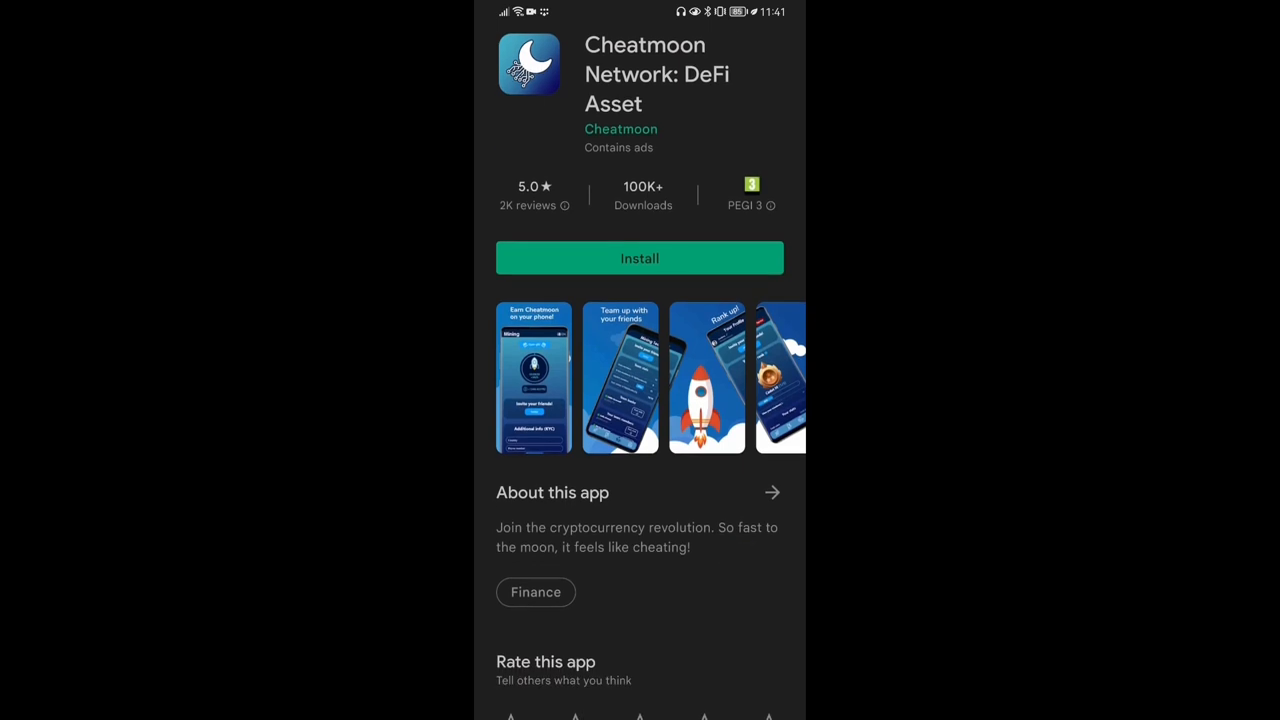
pyautogui.scroll(-3)
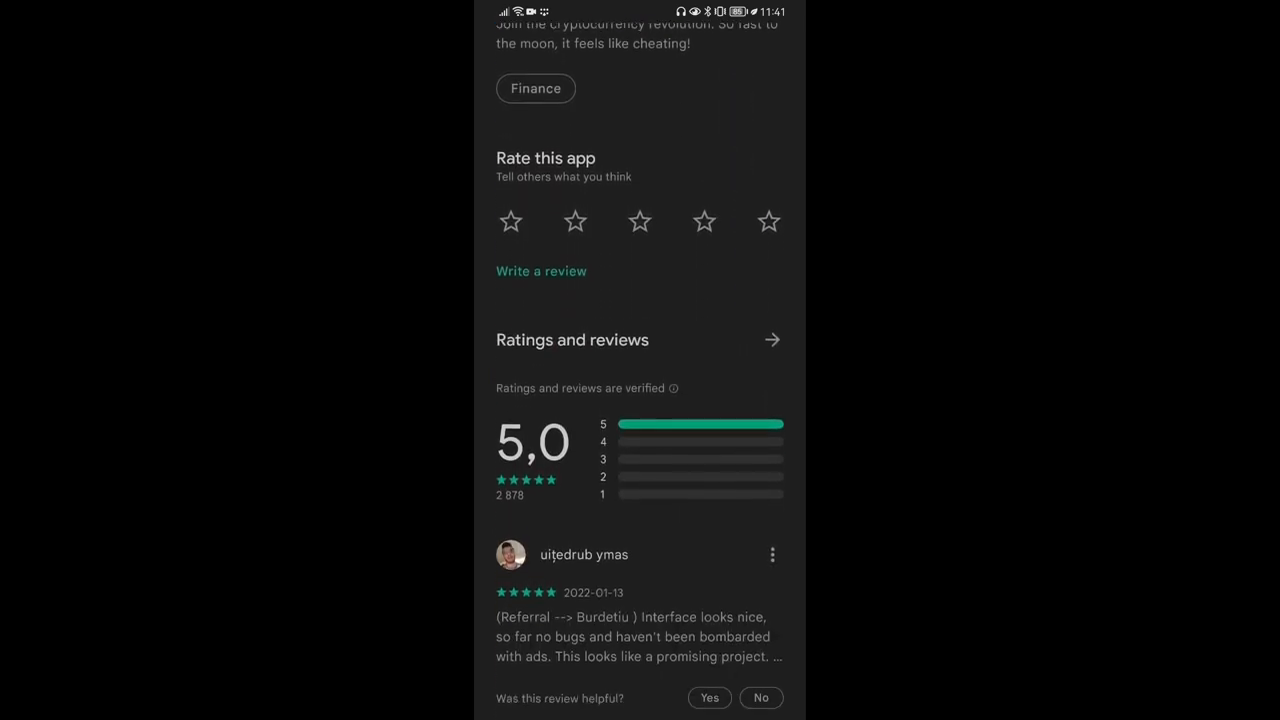
pyautogui.scroll(-3)
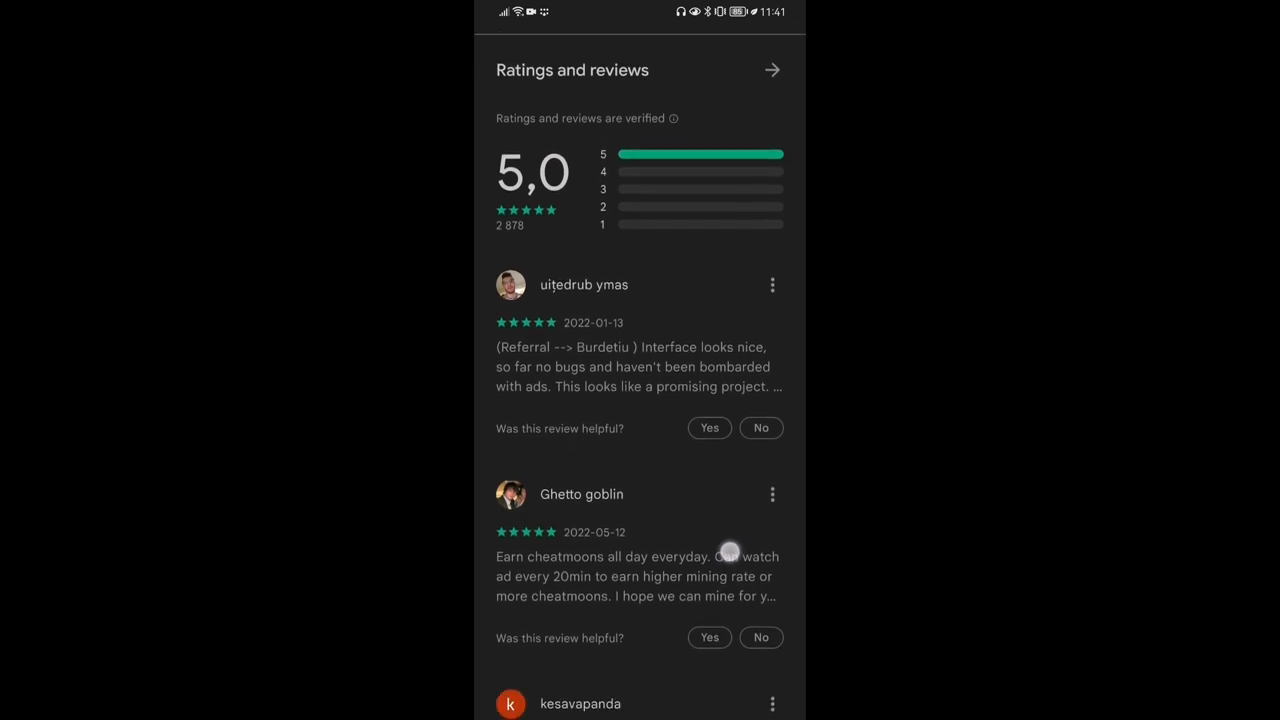
pyautogui.scroll(-3)
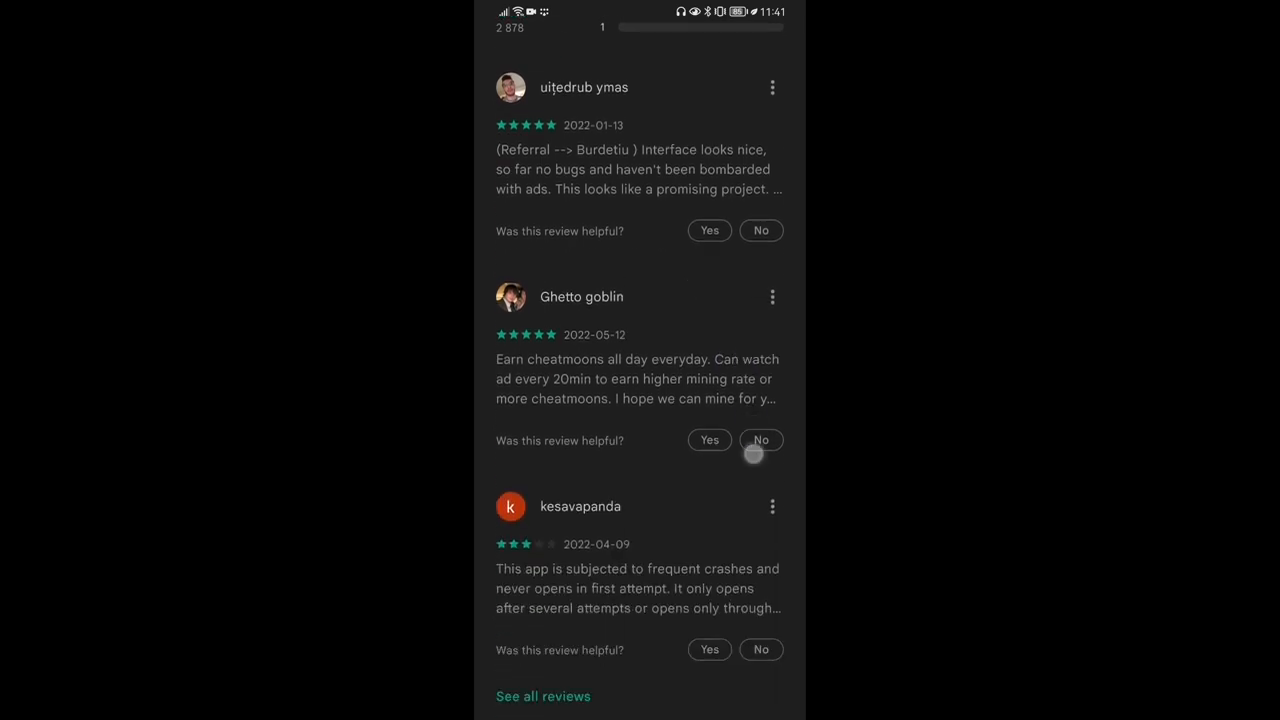
pyautogui.scroll(-3)
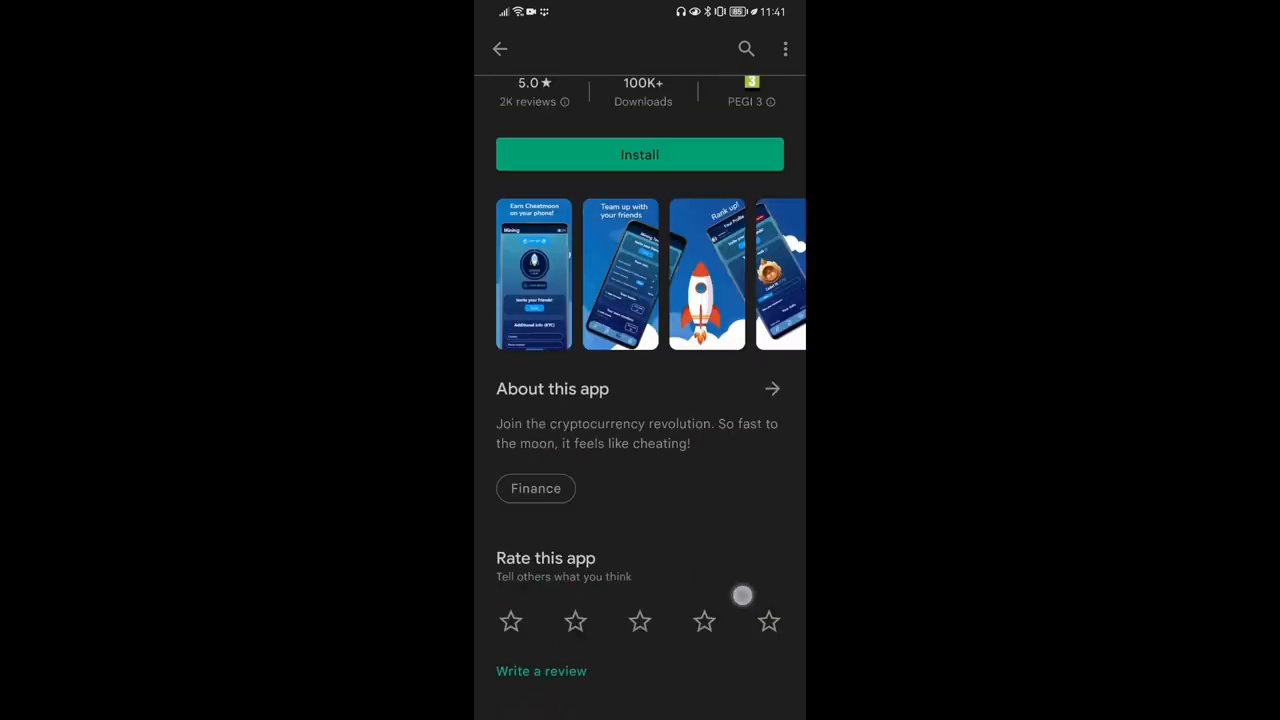
pyautogui.click(640, 154)
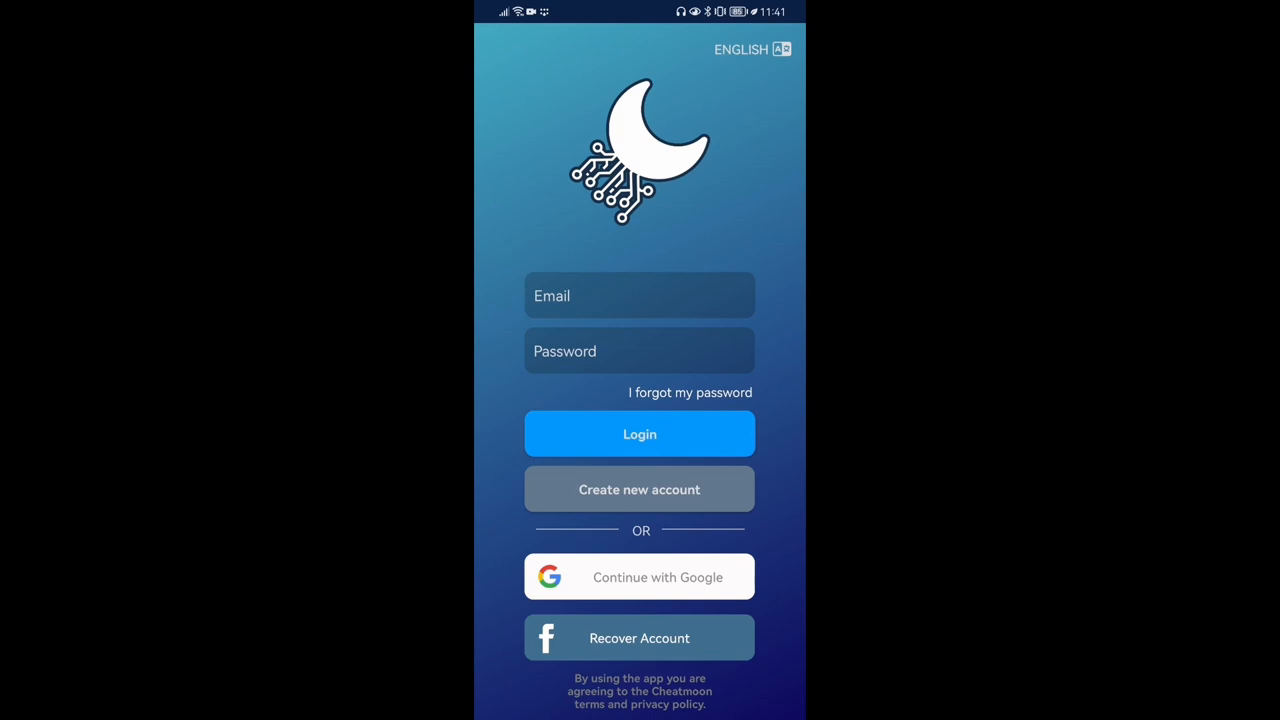
# Sign in via Continue with Google, confirm English, and launch the rocket to reach the Mining dashboard
pyautogui.click(658, 576)
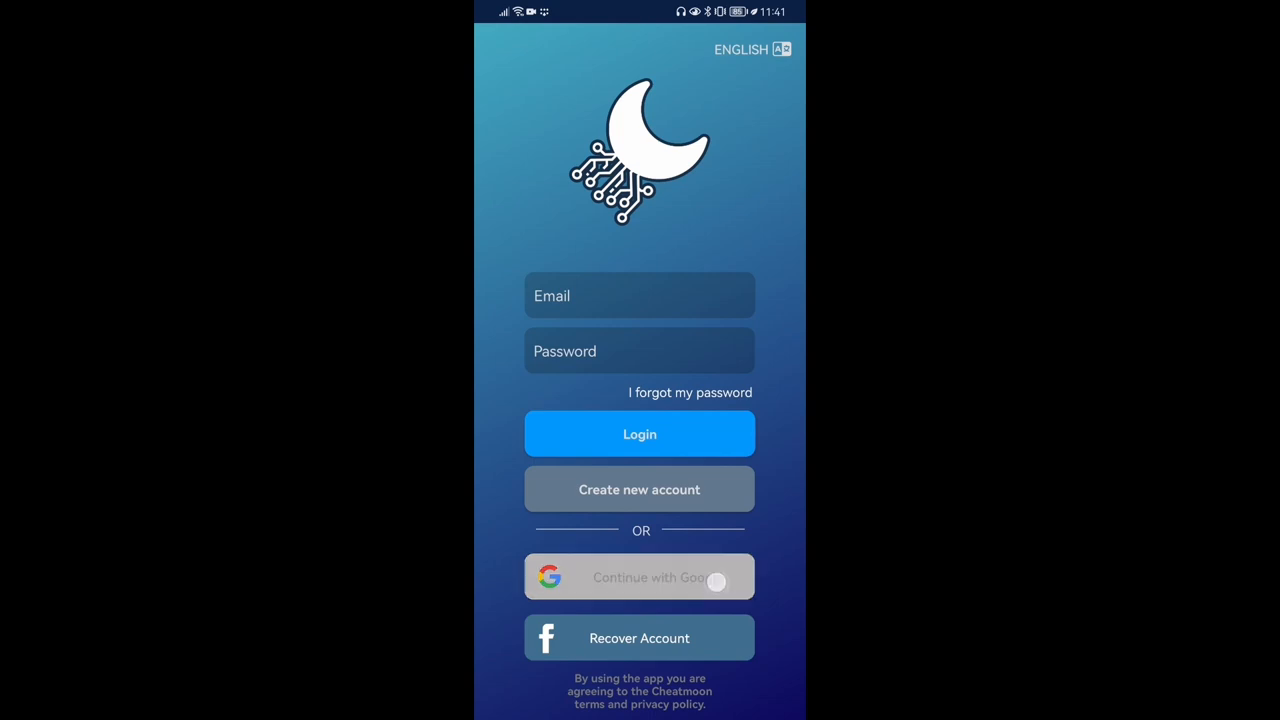
pyautogui.click(740, 48)
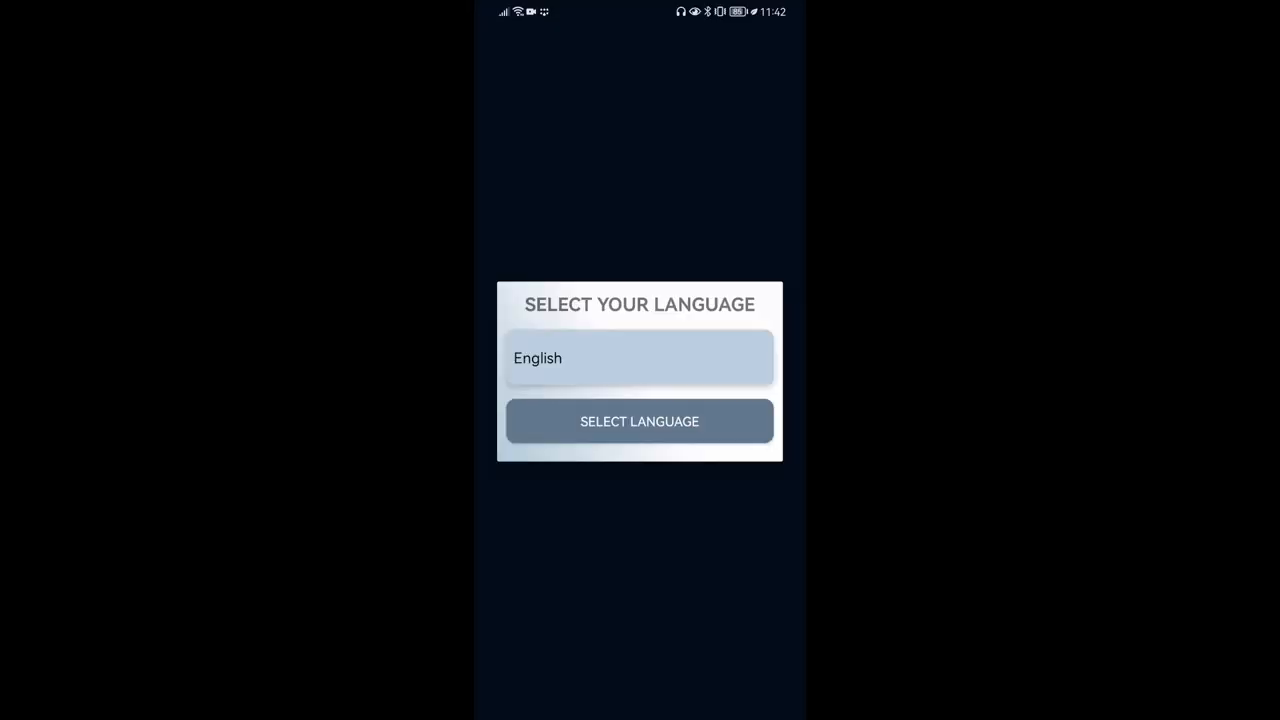
pyautogui.click(640, 420)
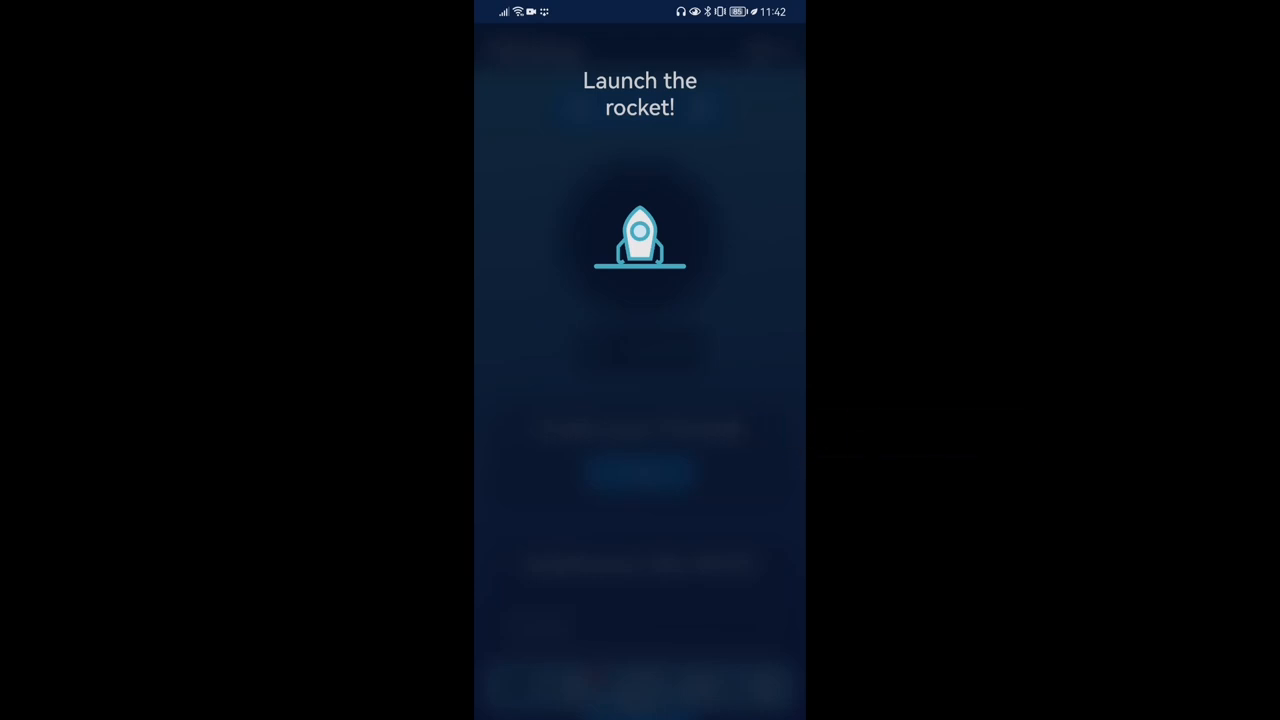
pyautogui.click(640, 236)
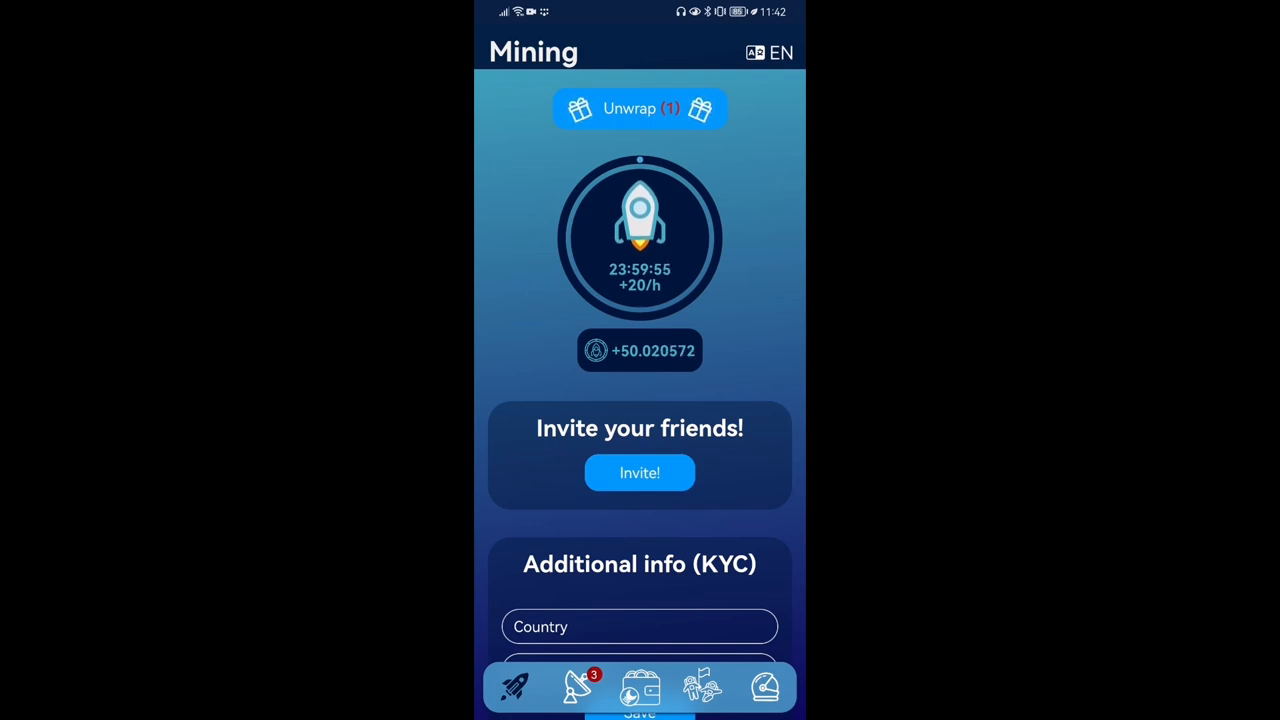
# Scroll the Mining page past the Rate cut chart to Follow us, then switch to the Wallet screen
pyautogui.scroll(-3)
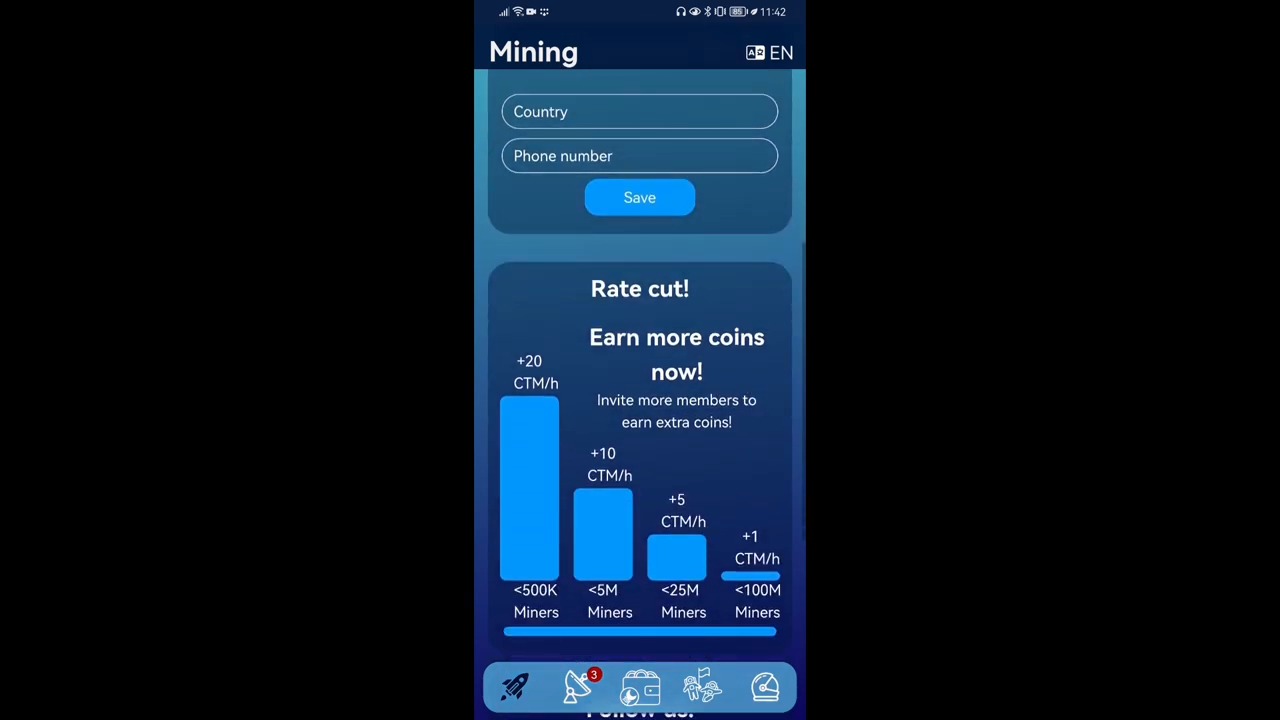
pyautogui.scroll(-3)
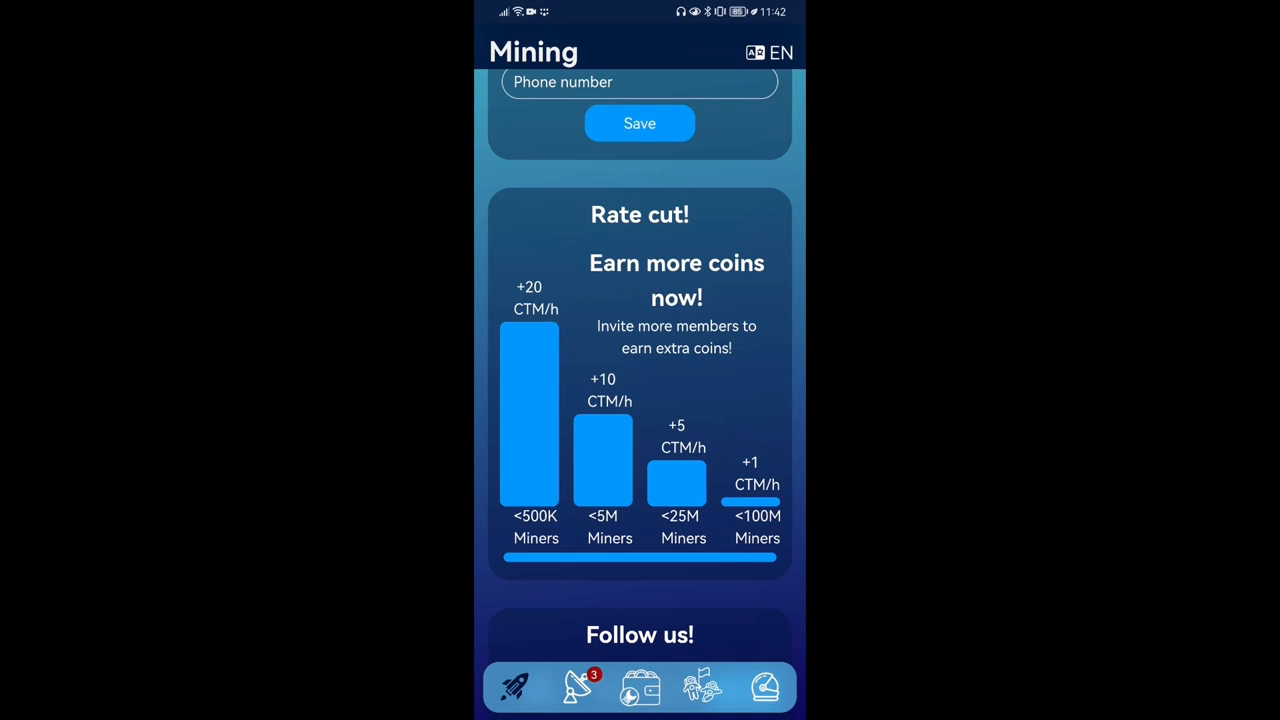
pyautogui.scroll(-3)
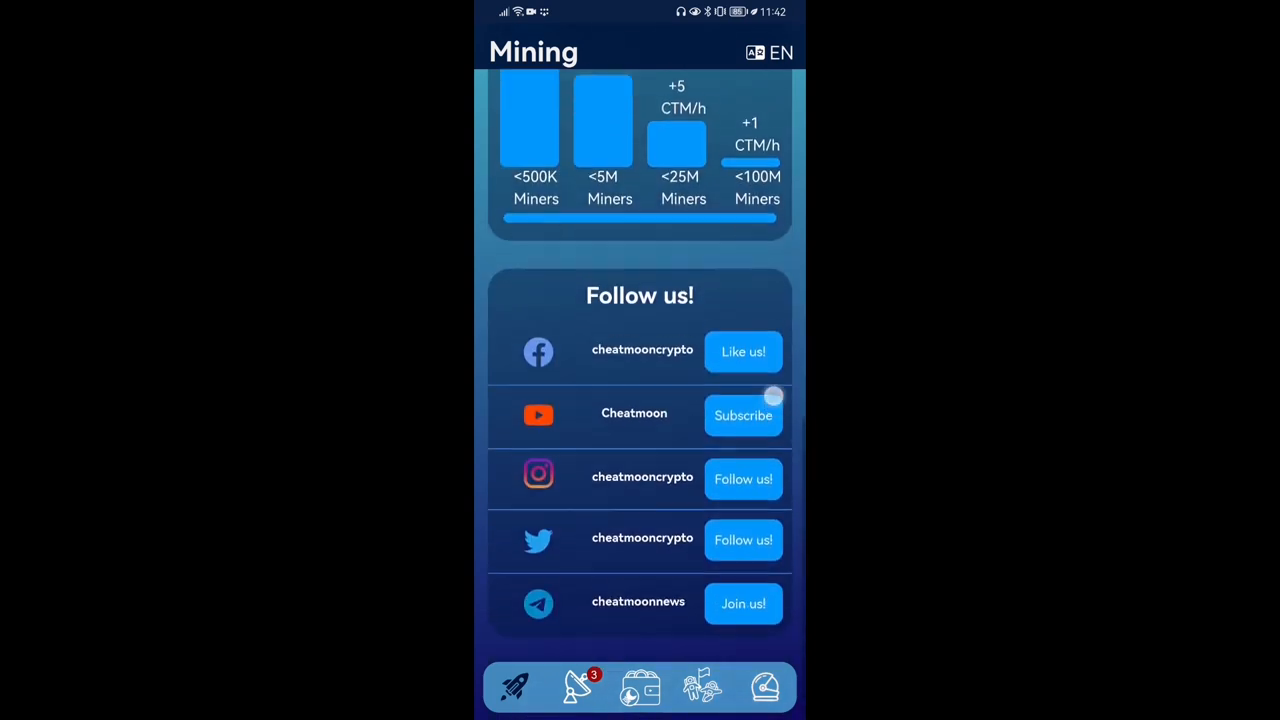
pyautogui.click(640, 688)
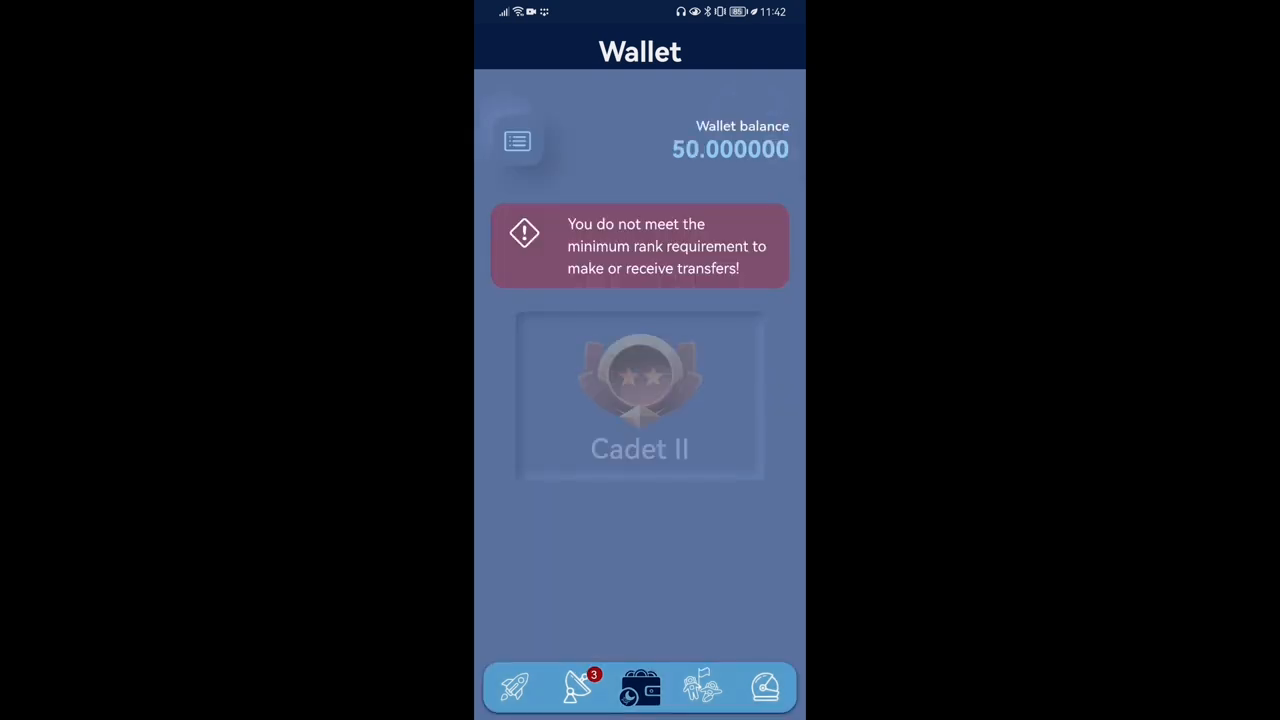
# View the 50-coin wallet's empty transaction history, then go to the Profile screen showing Cadet I rank
pyautogui.click(516, 140)
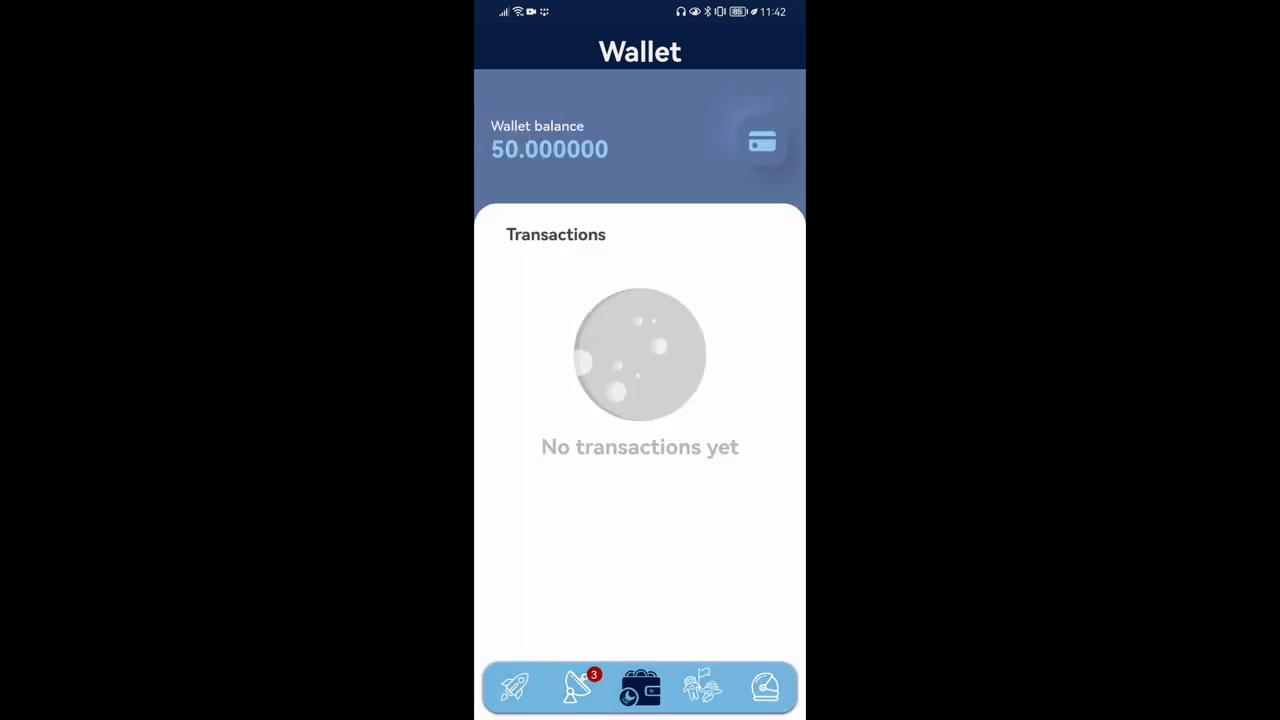
pyautogui.click(760, 140)
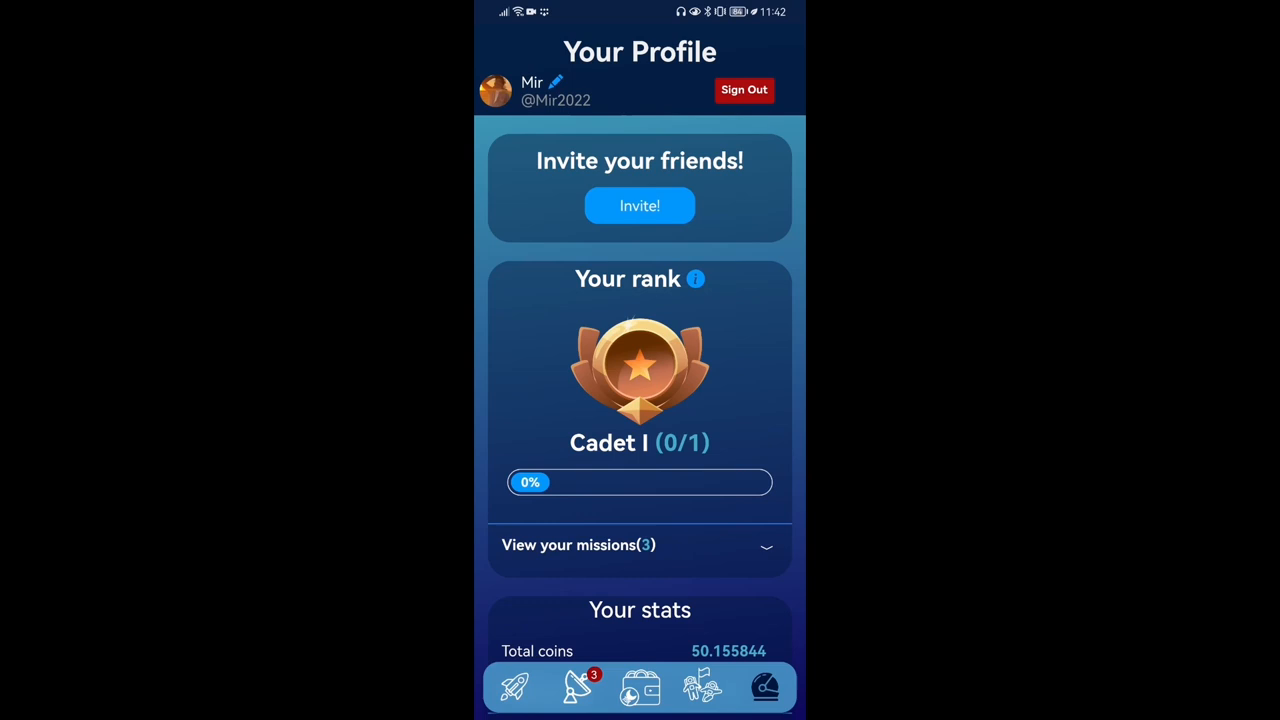
pyautogui.scroll(-3)
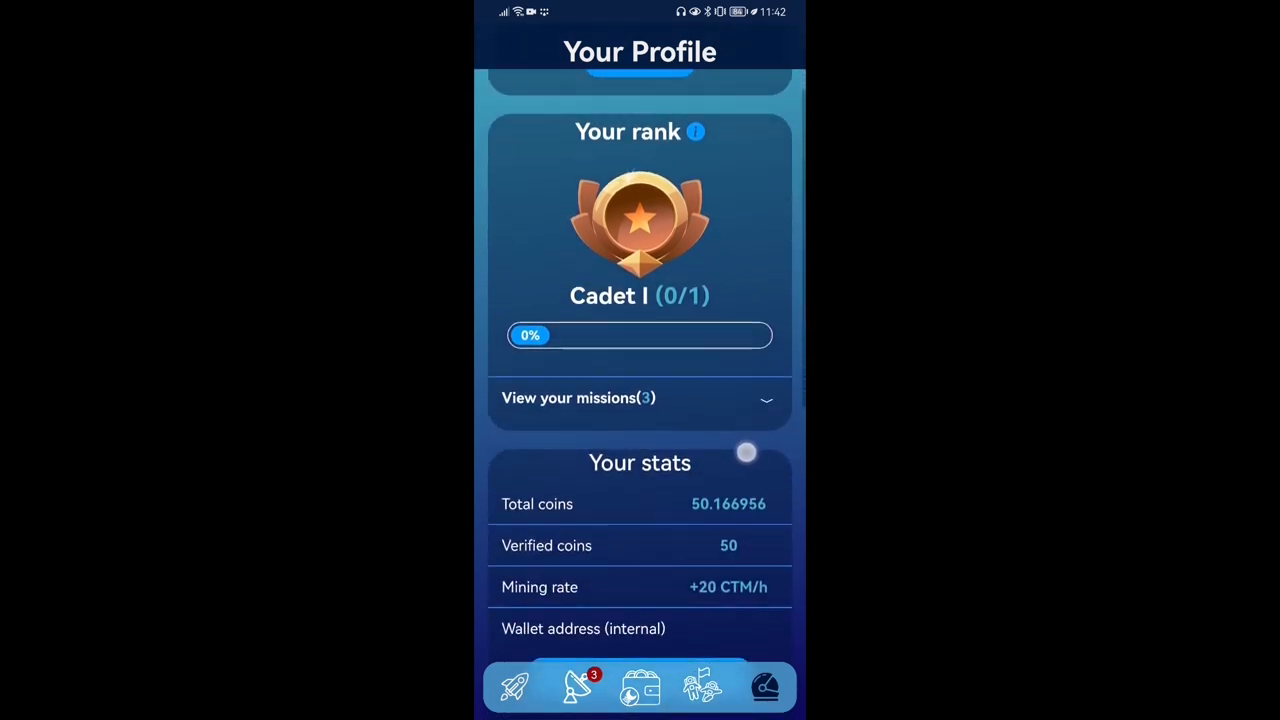
pyautogui.scroll(-3)
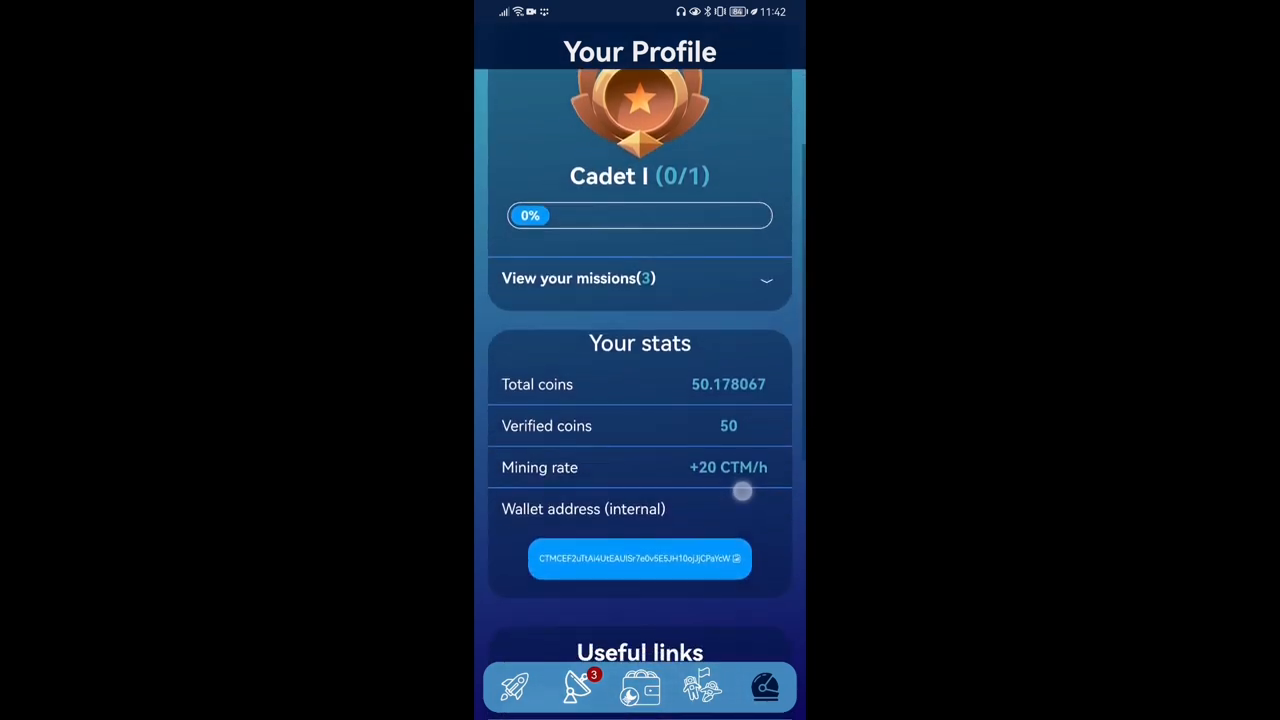
pyautogui.click(640, 558)
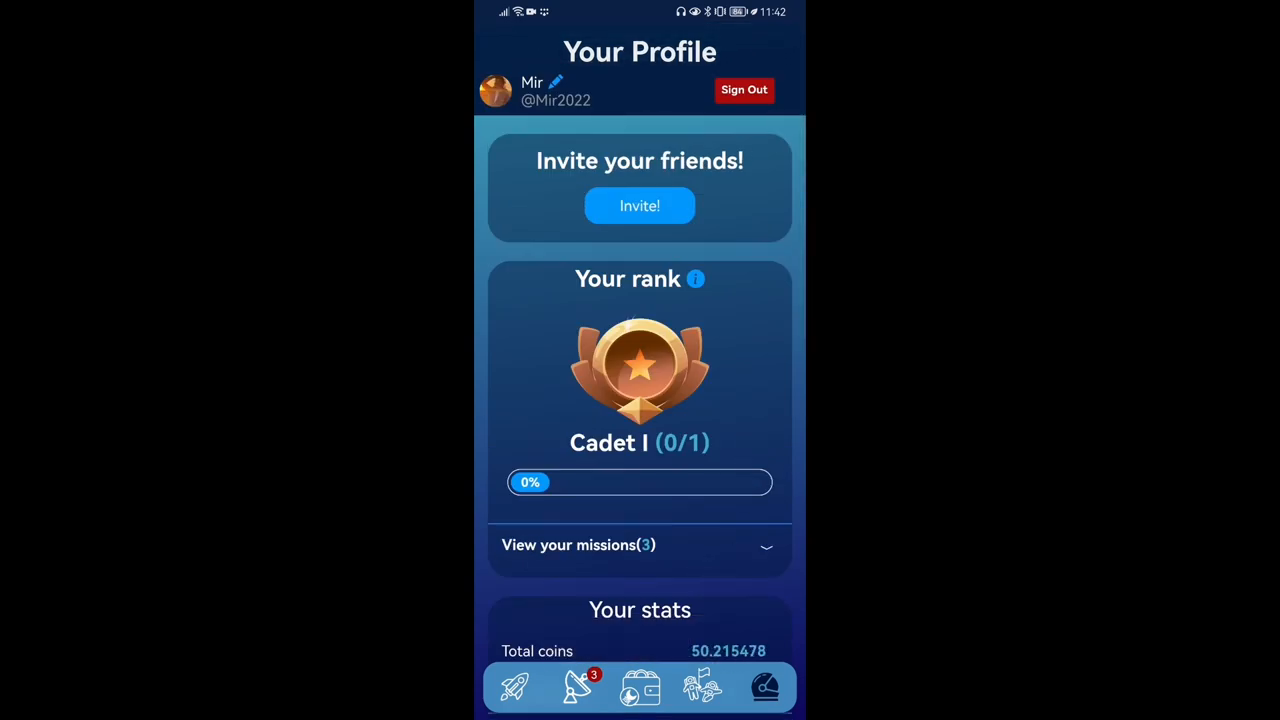
# Return to the Mining screen and scroll through its sections again
pyautogui.click(512, 688)
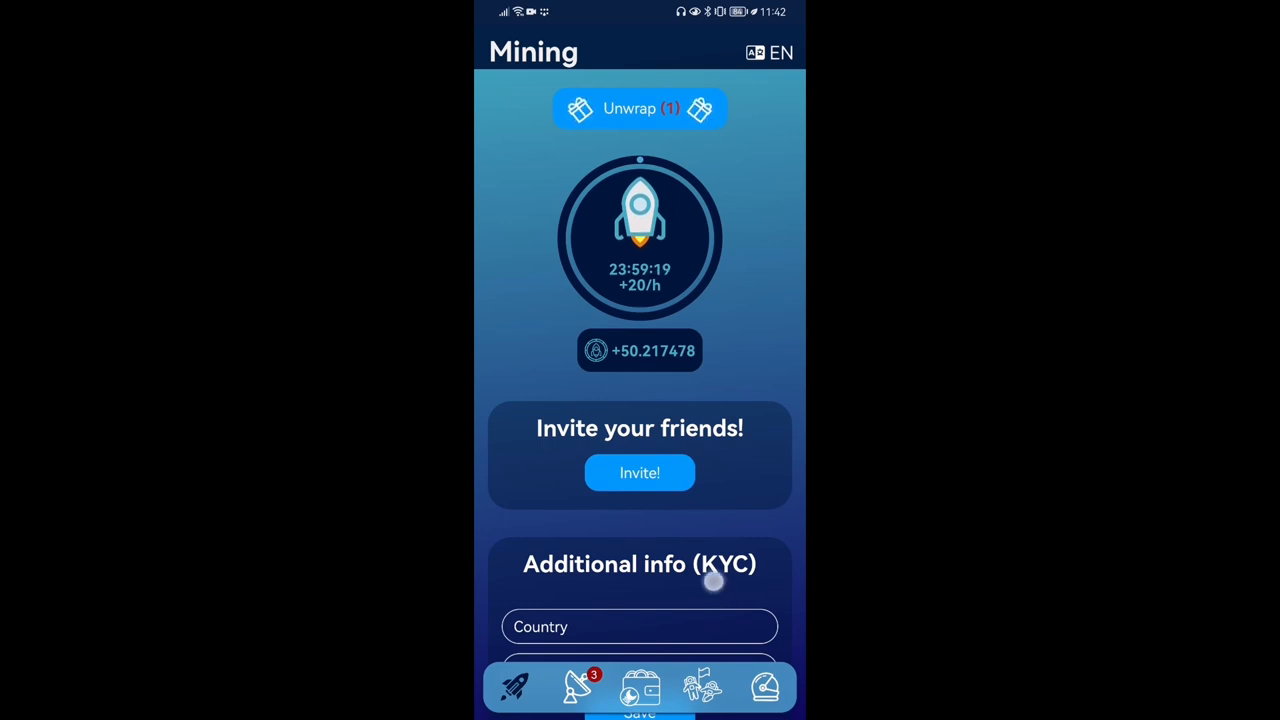
pyautogui.scroll(-3)
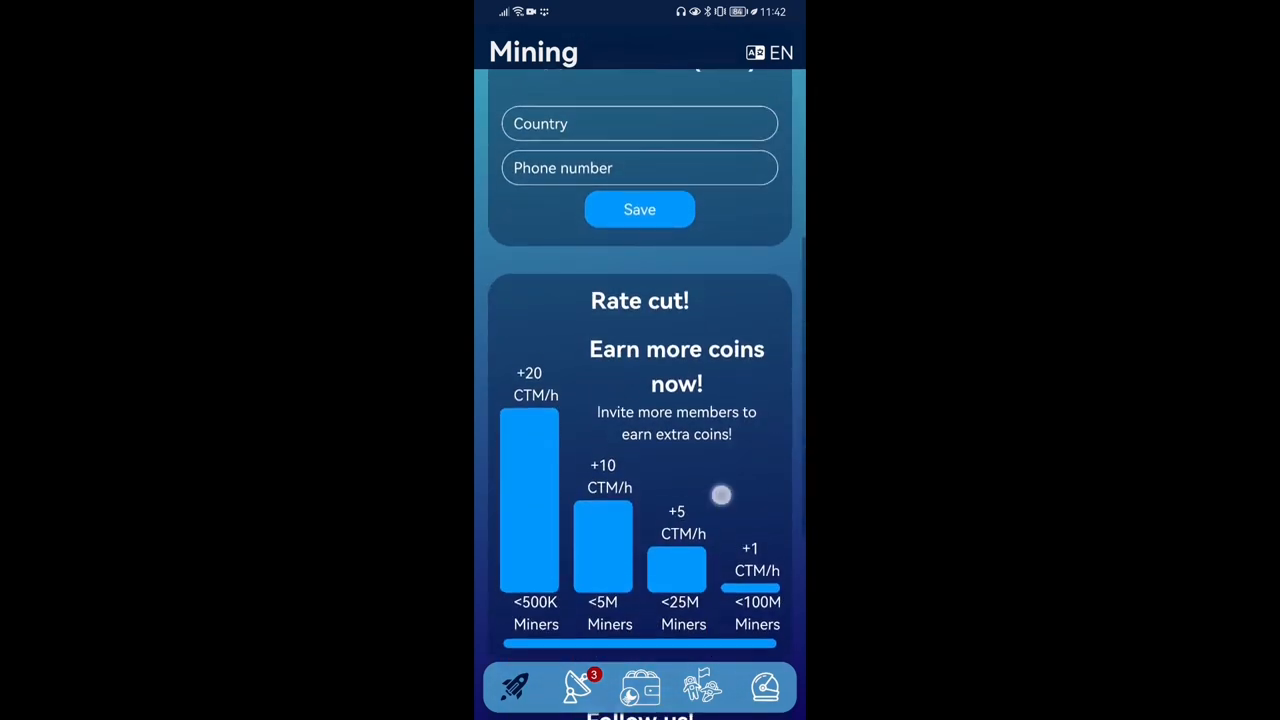
pyautogui.scroll(-3)
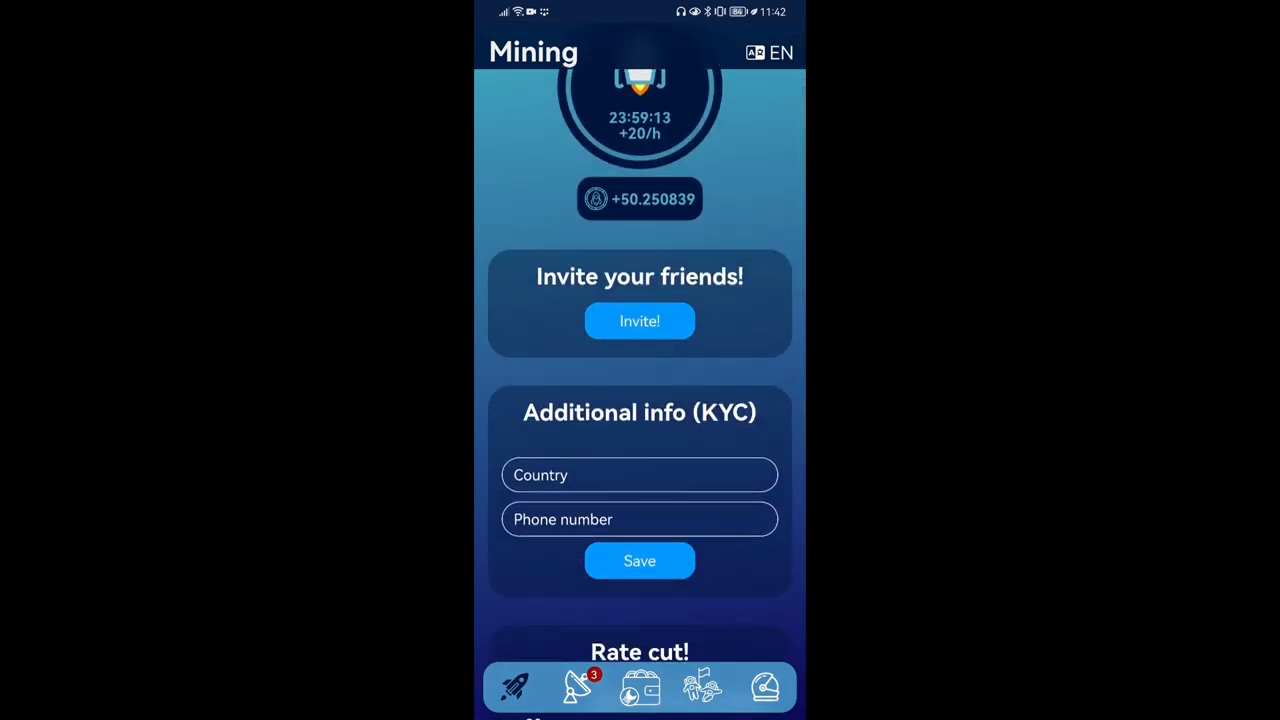
pyautogui.scroll(-3)
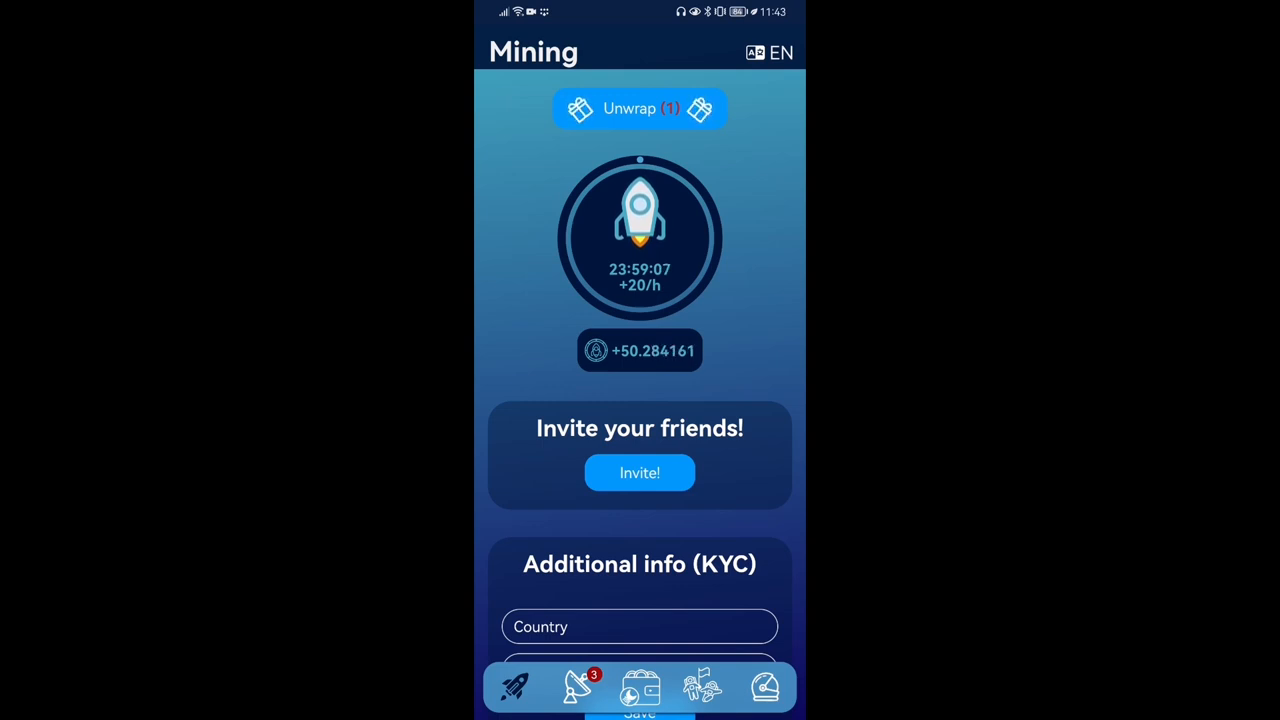
# Browse the News feed posts about reaching 350K users and the wallet celebration
pyautogui.click(576, 688)
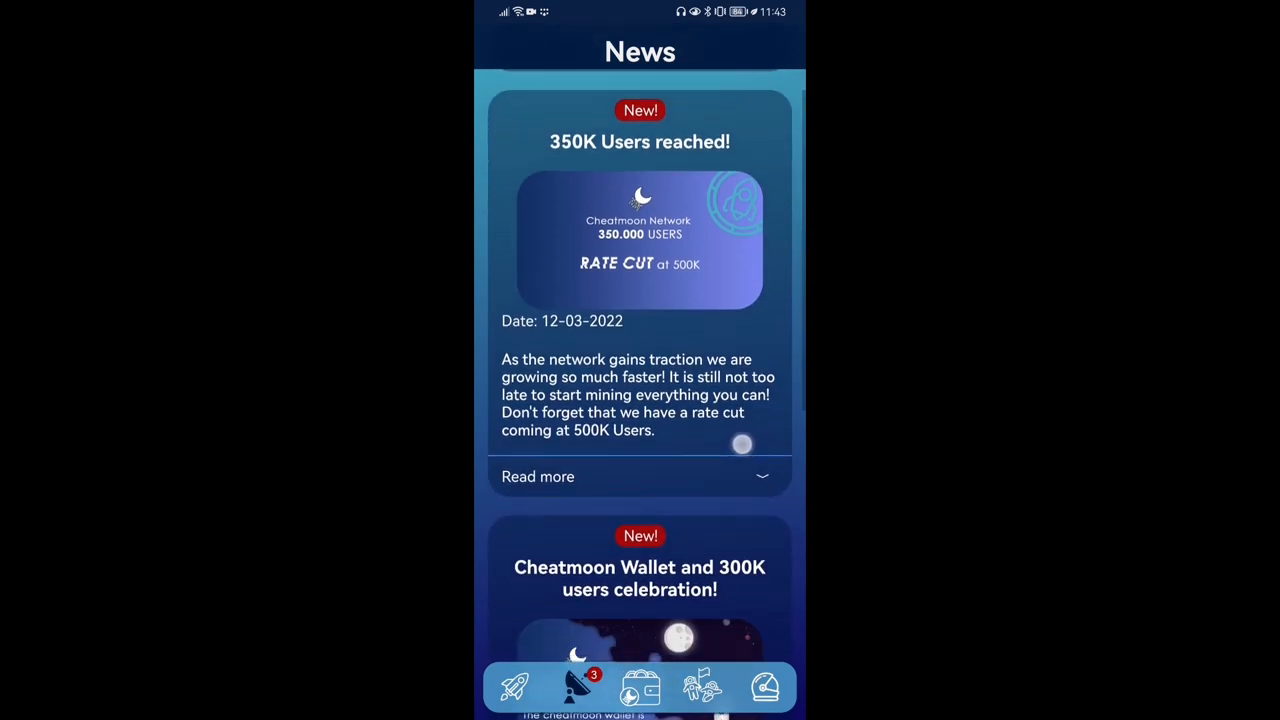
pyautogui.scroll(-3)
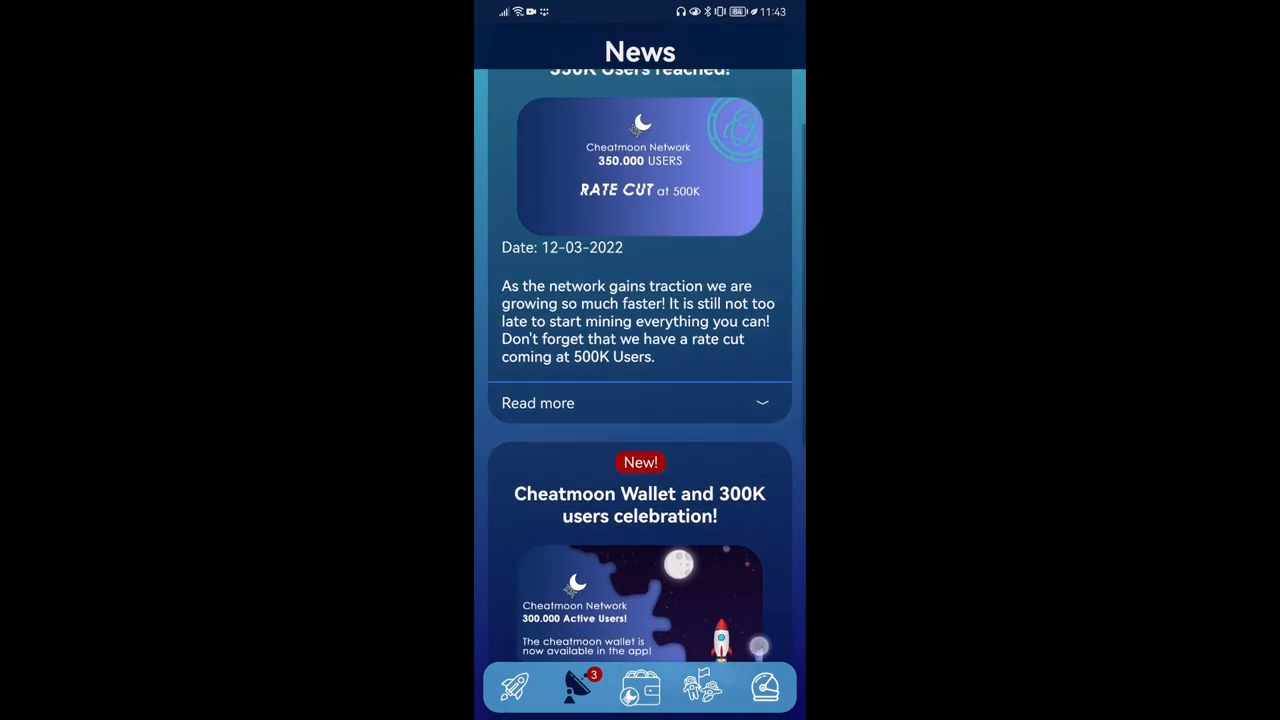